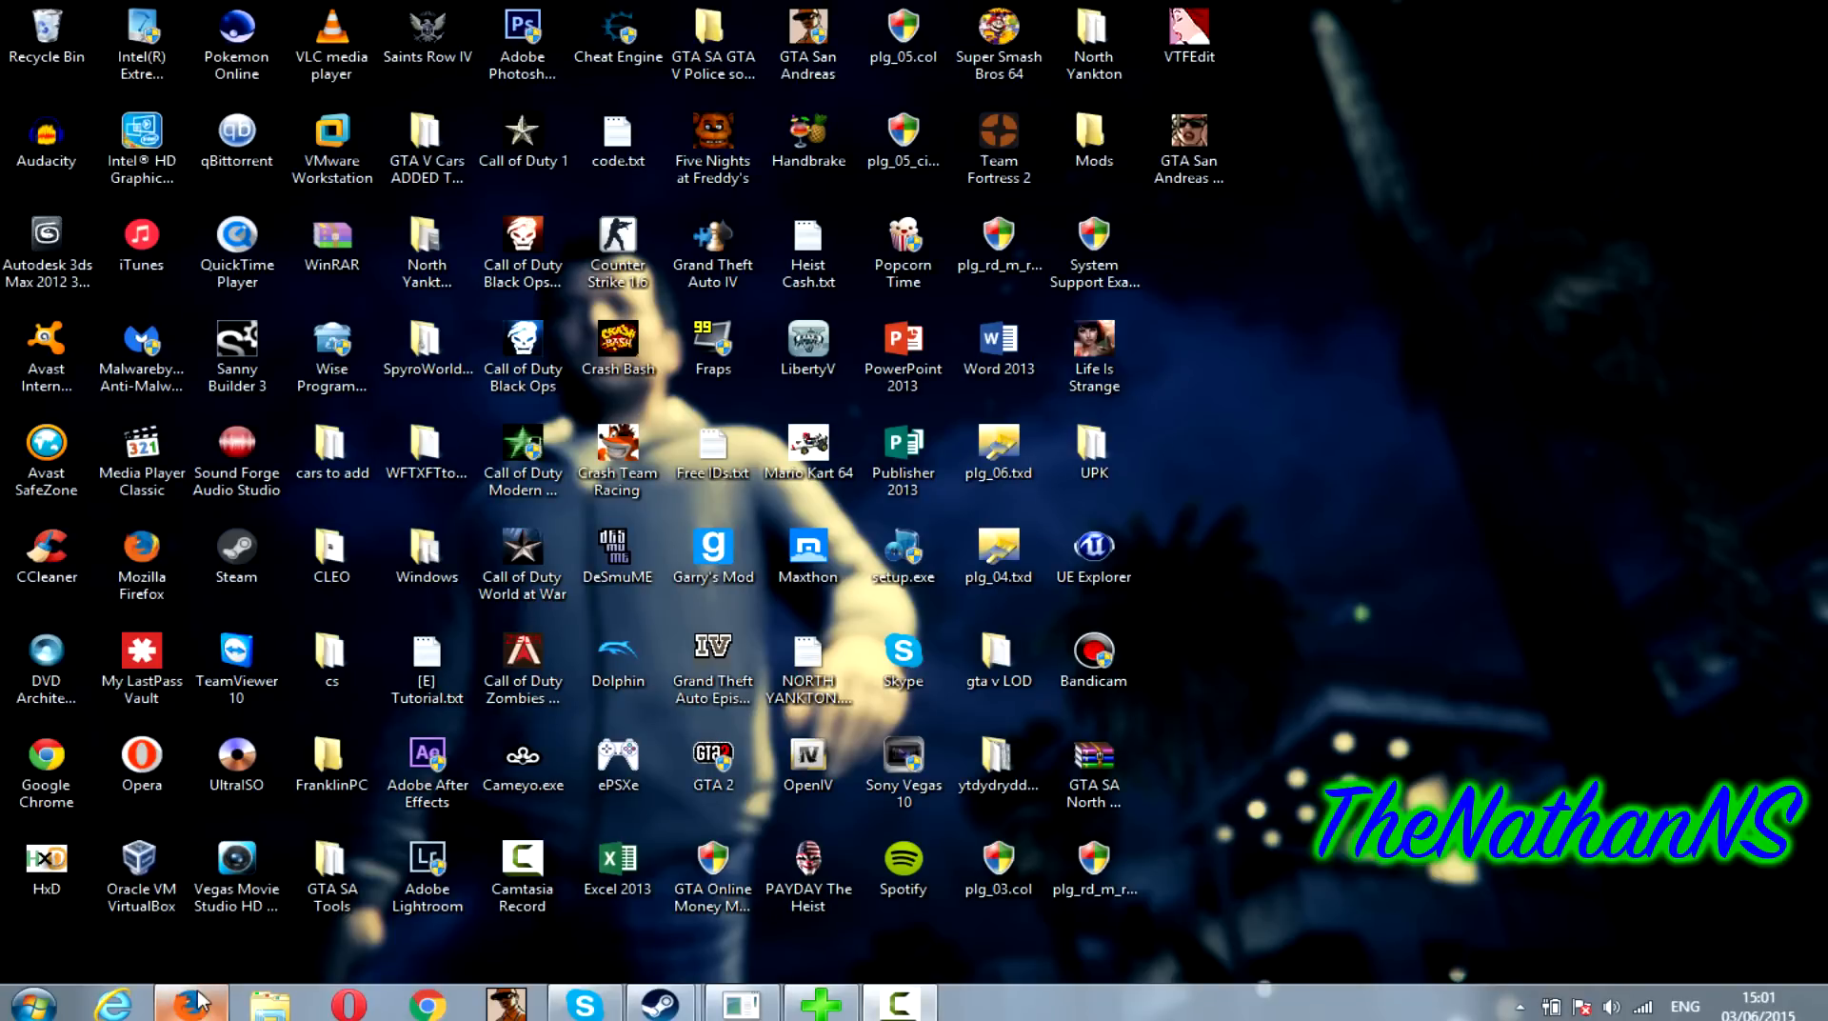
- Open Firefox and scroll the GitHub releases page to the modloader_hf2.zip download
click(191, 1004)
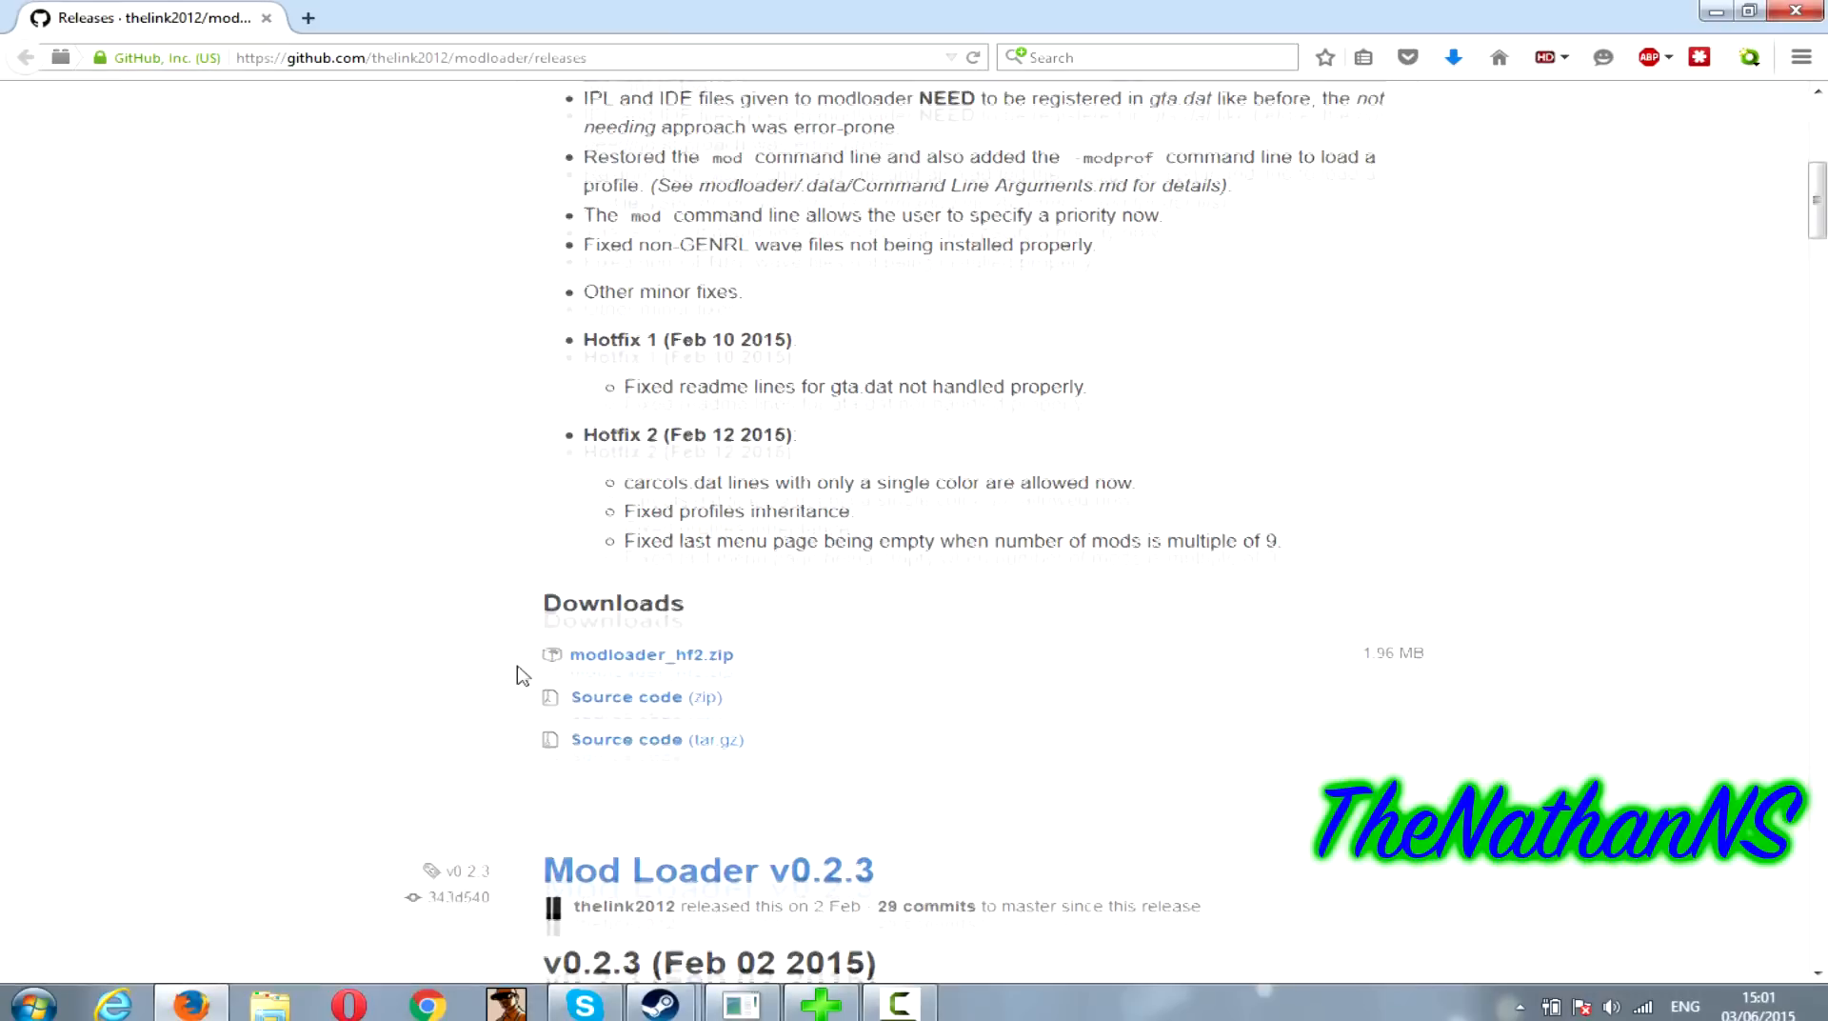
scroll(up, 3)
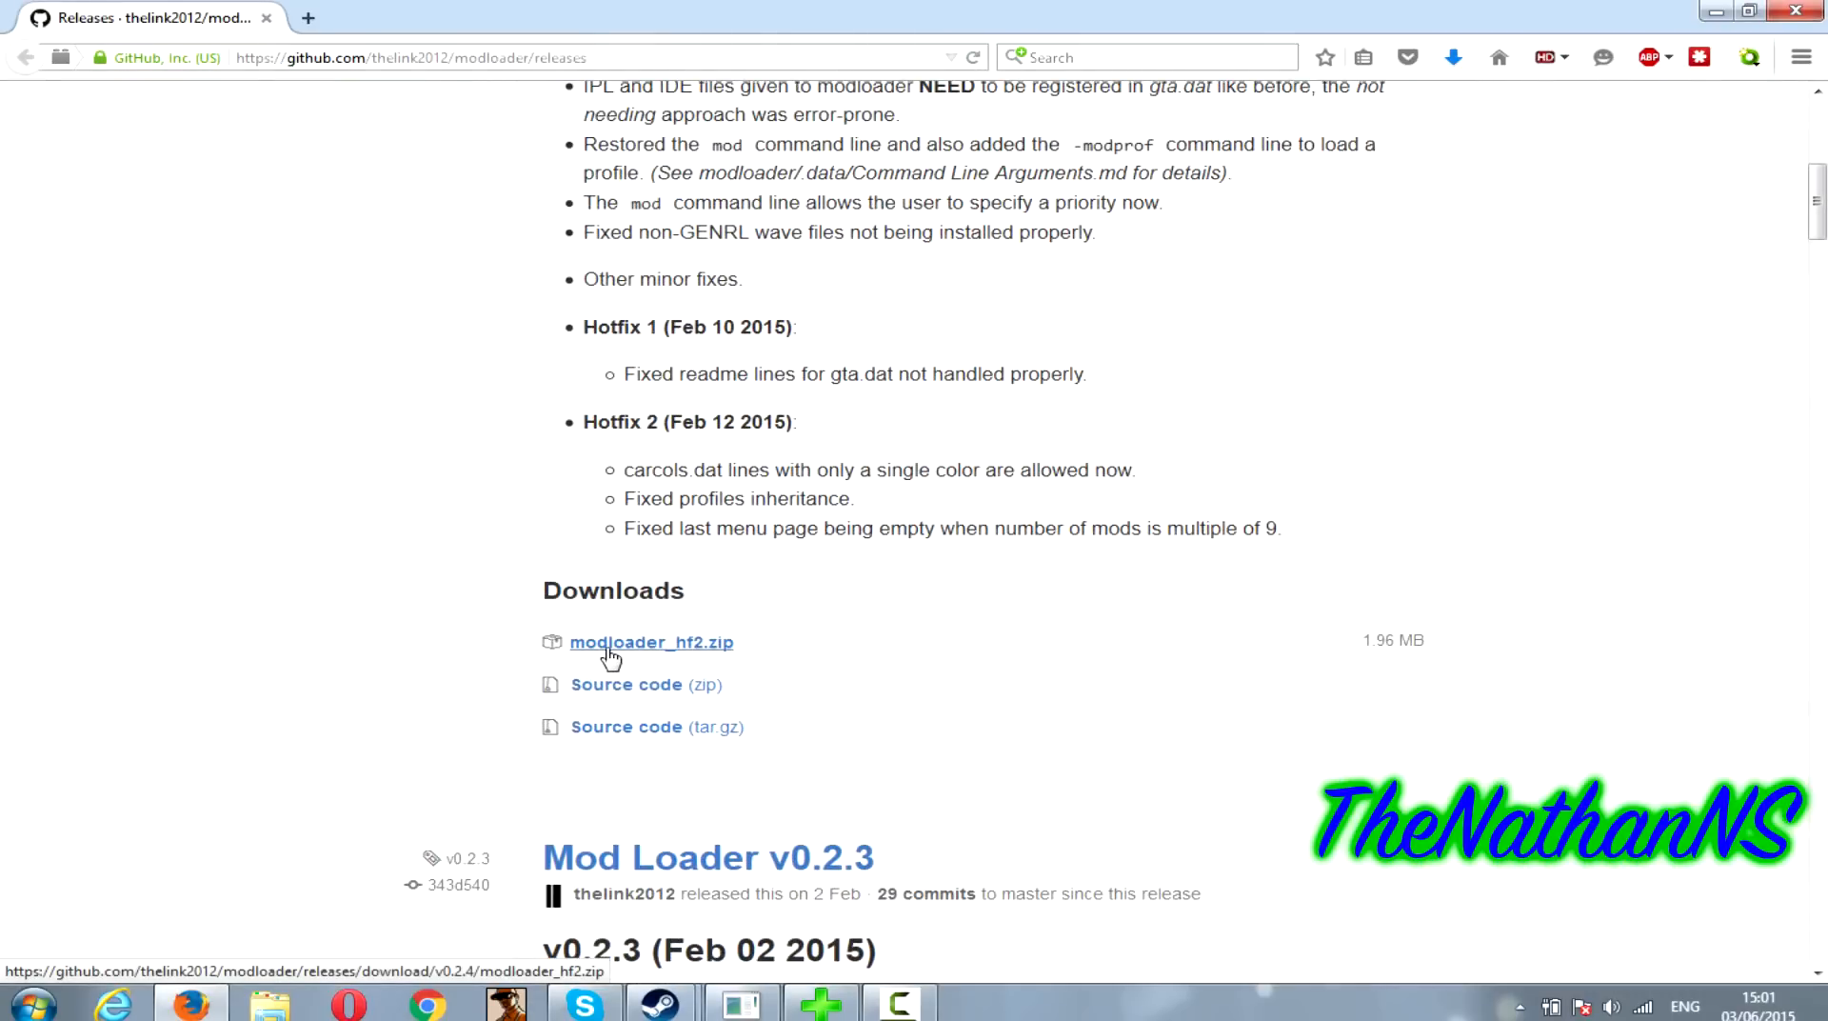
- Download modloader_hf2.zip and move the modloader files into GTA SAMP, granting admin permission
click(650, 642)
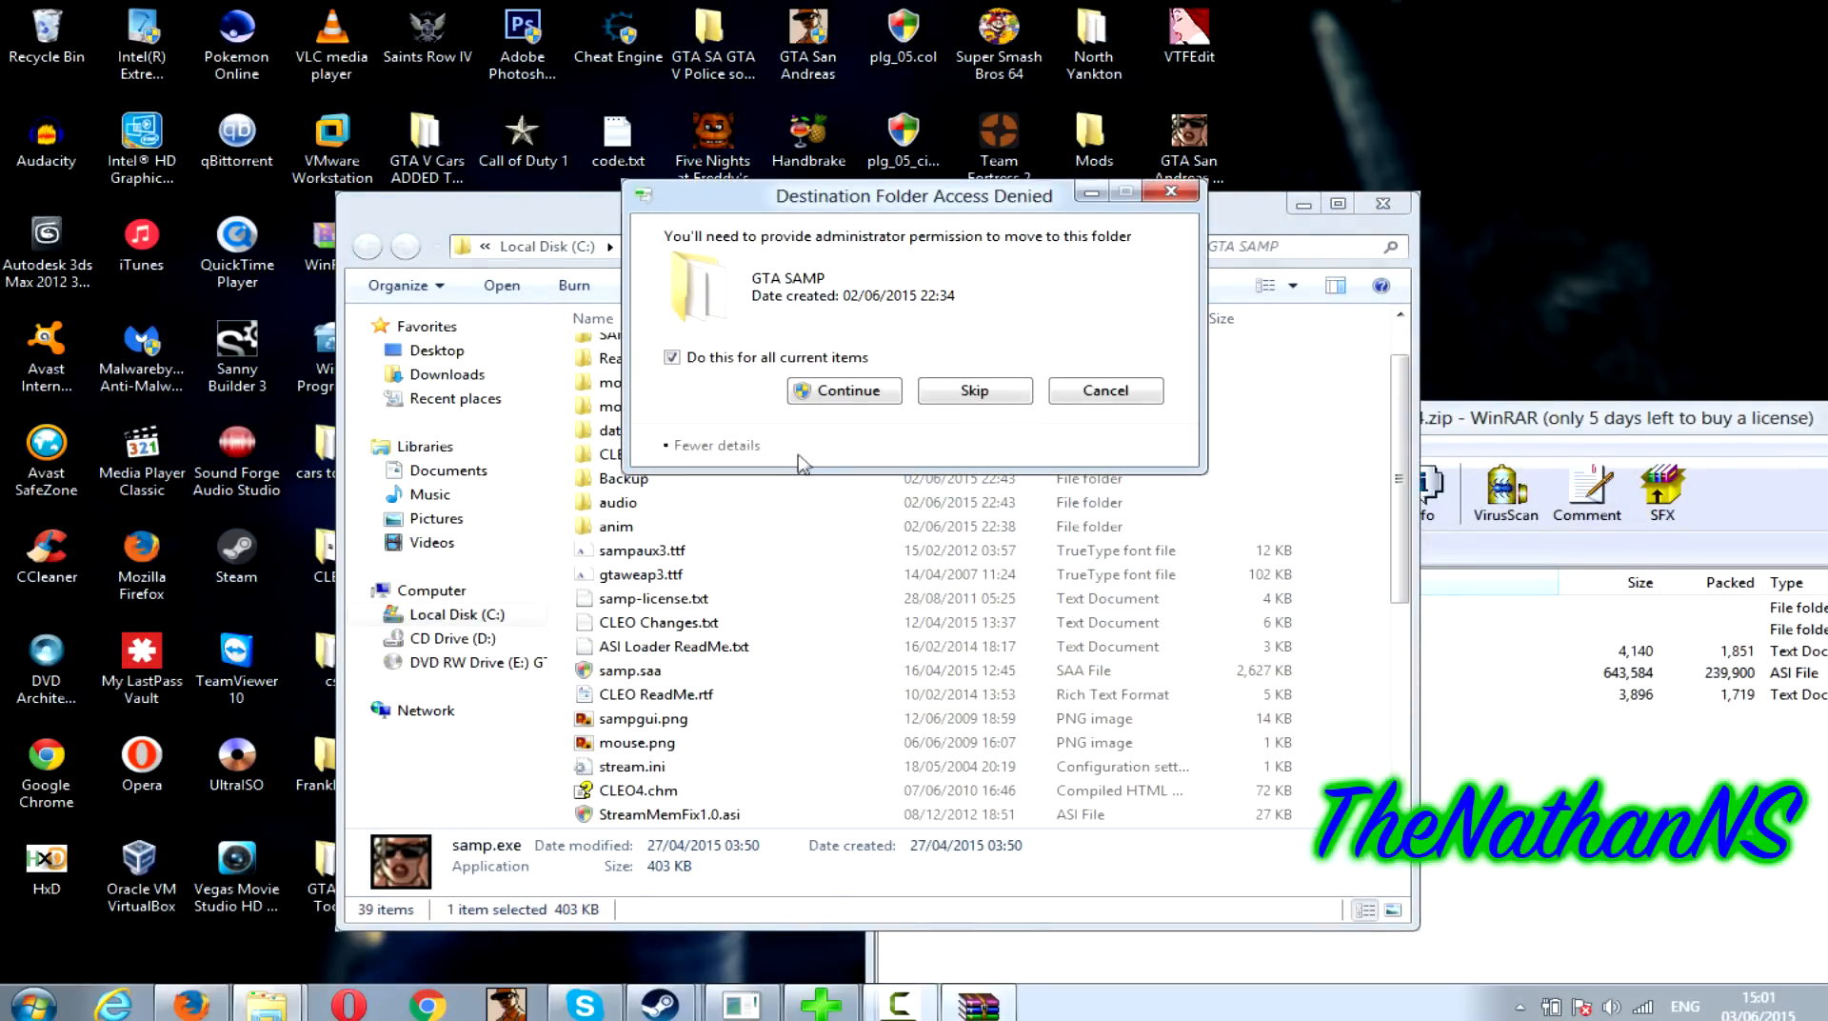
mouse_move(898, 369)
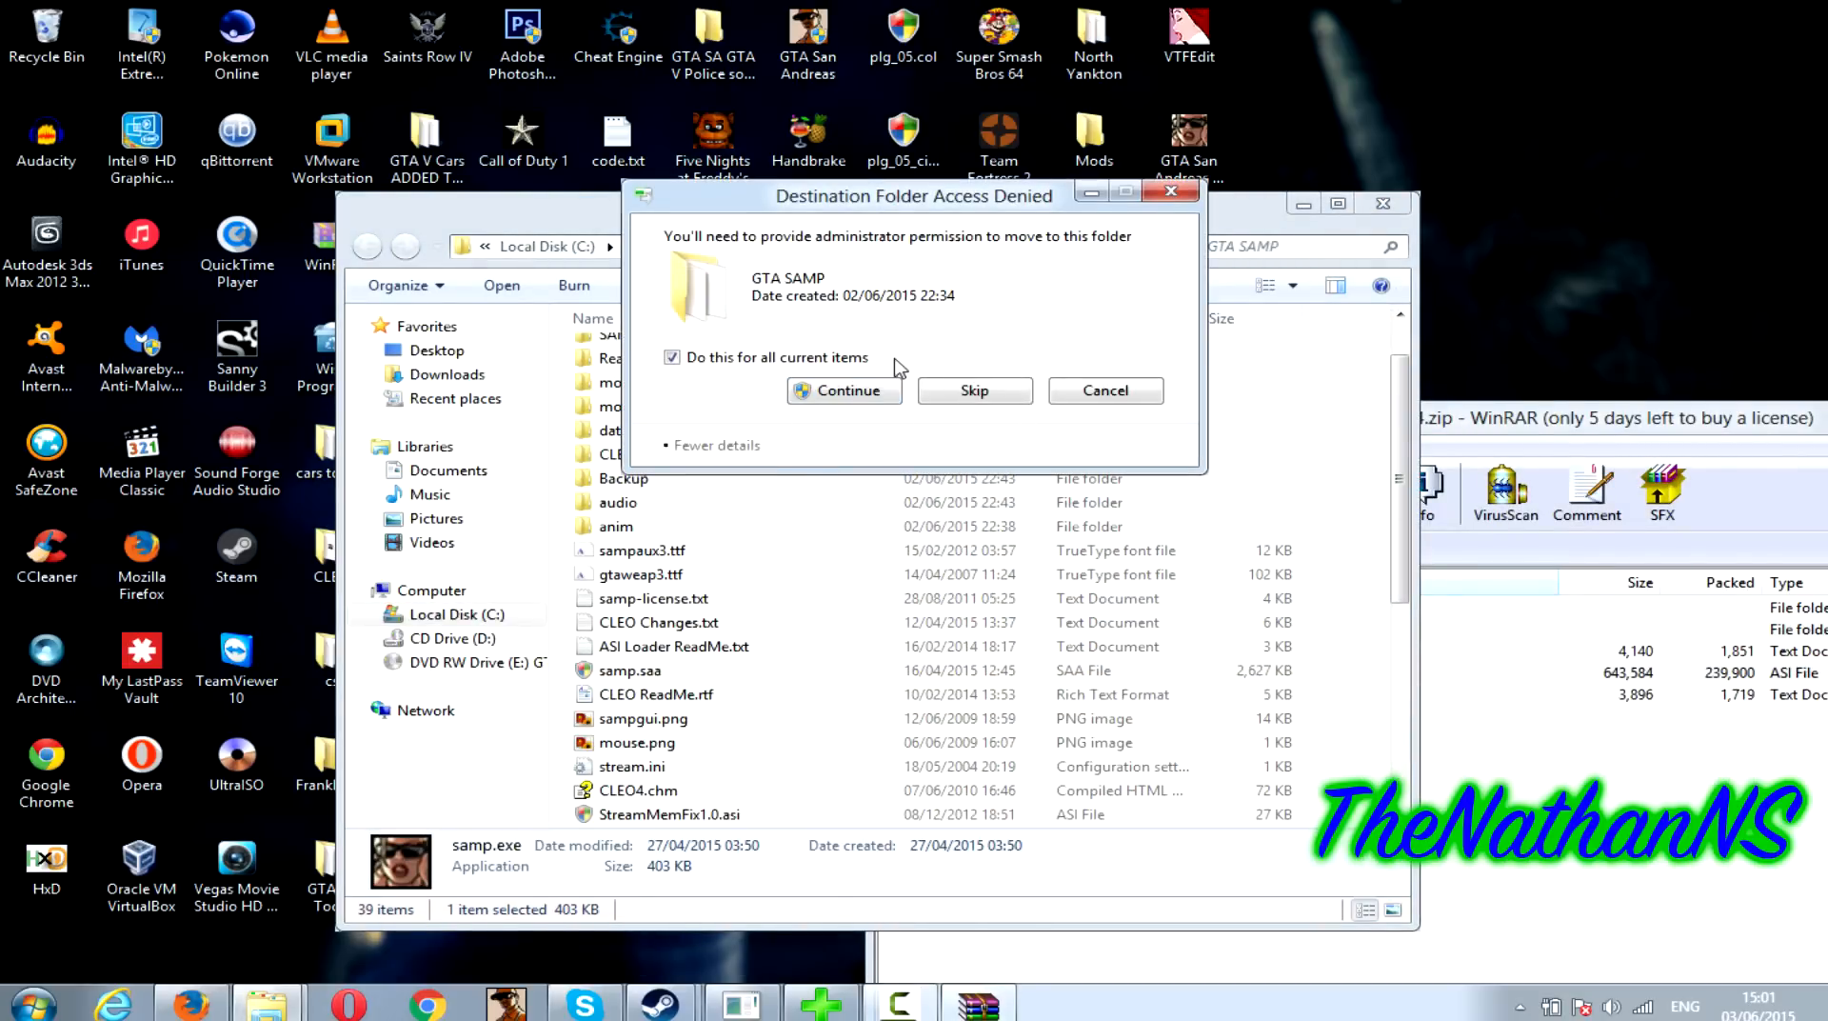
mouse_move(845, 389)
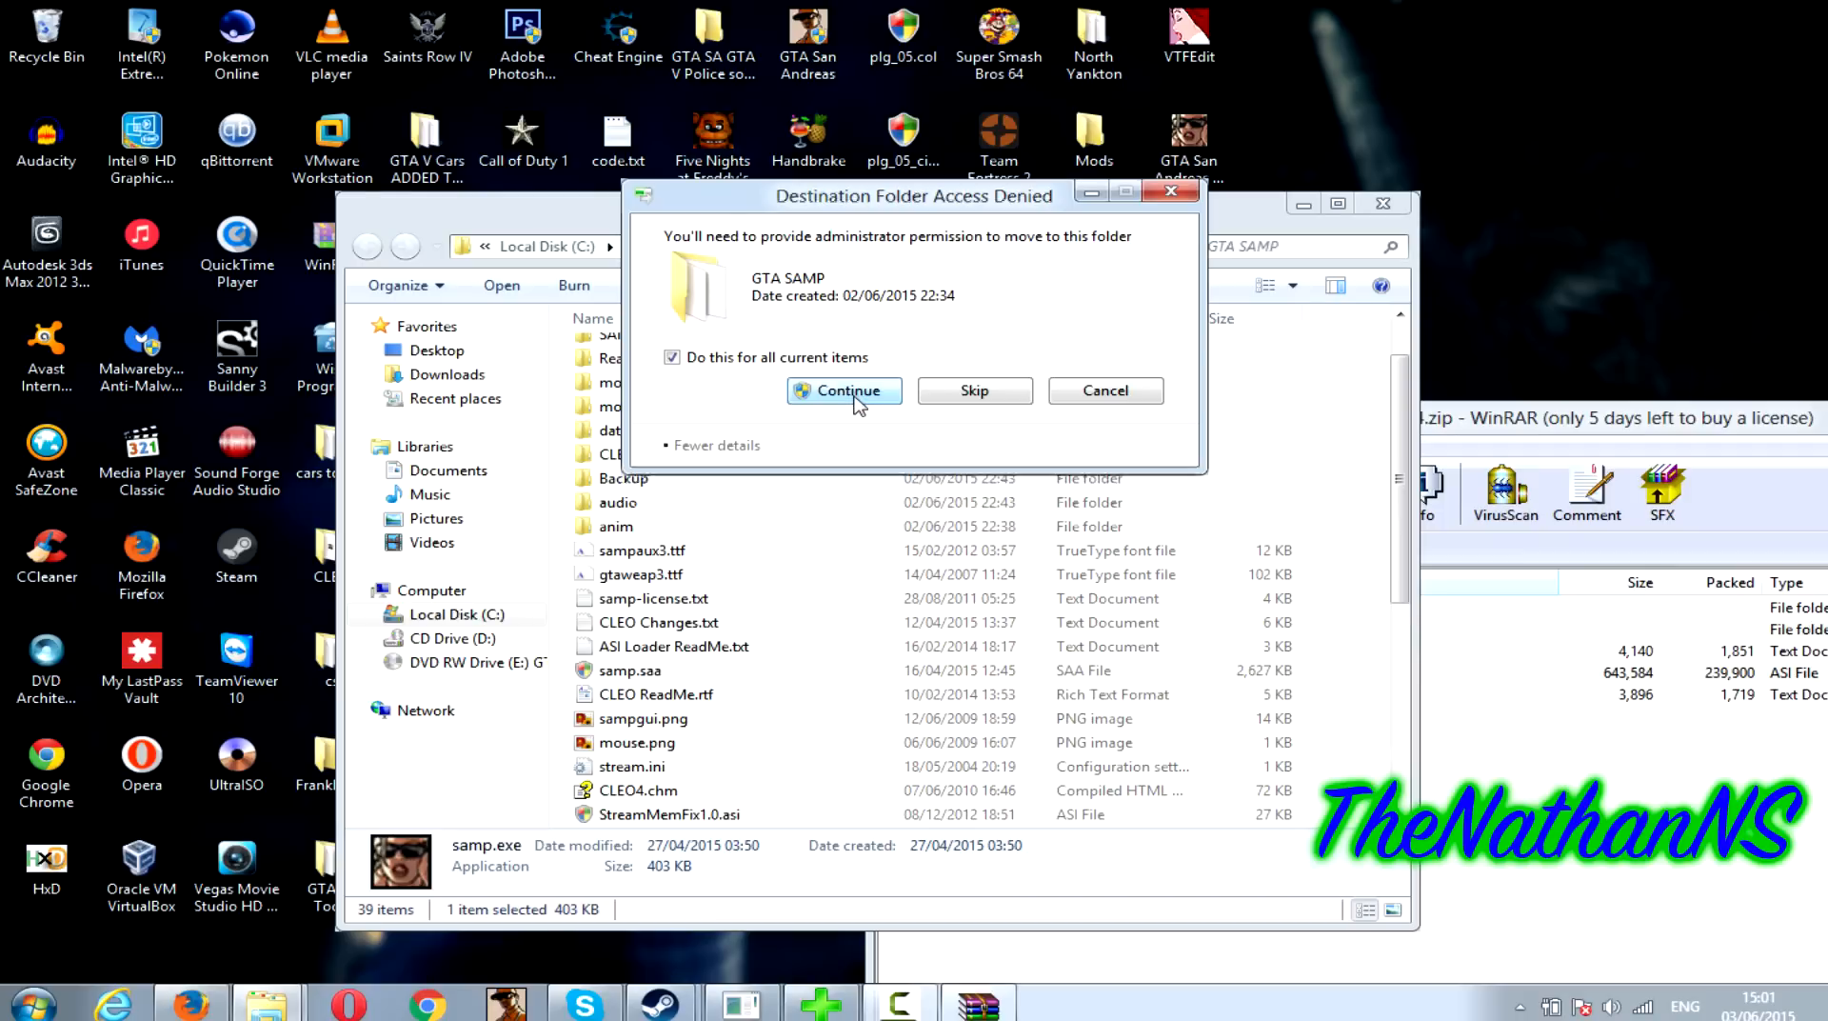
click(843, 390)
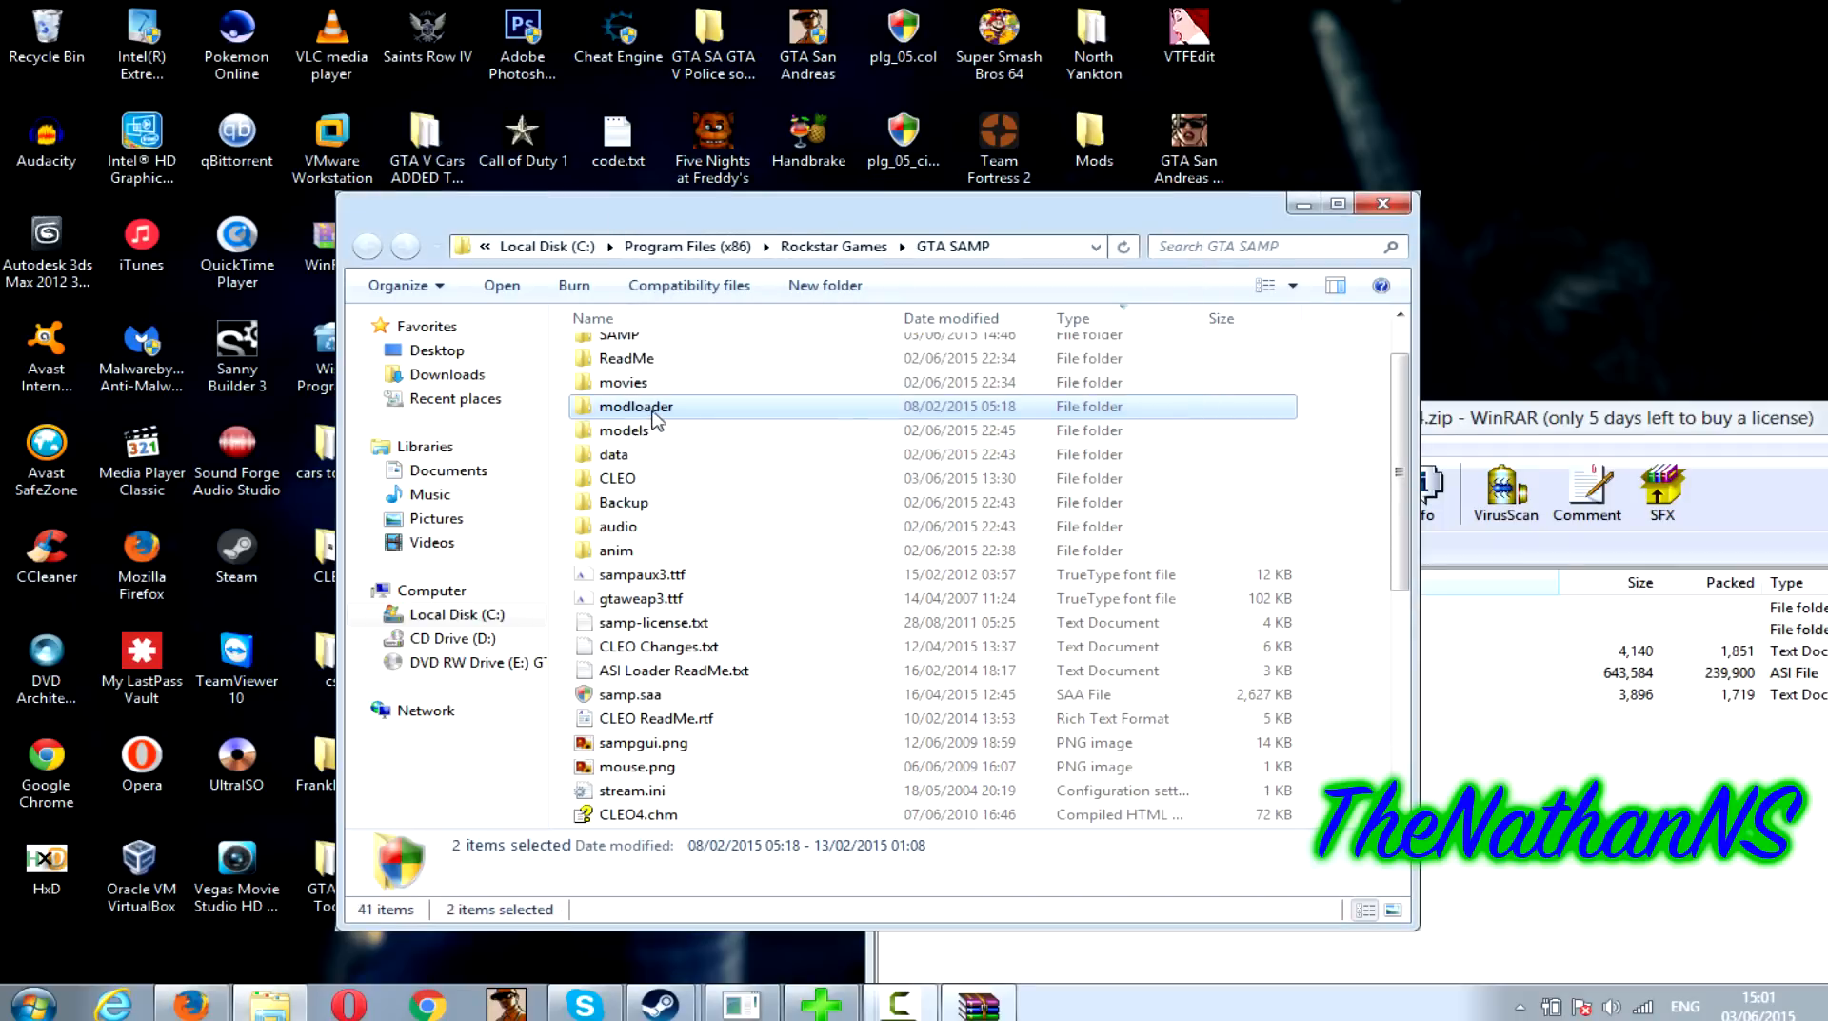
- Open the modloader folder and add a new folder named cars from the right-click menu
double_click(635, 406)
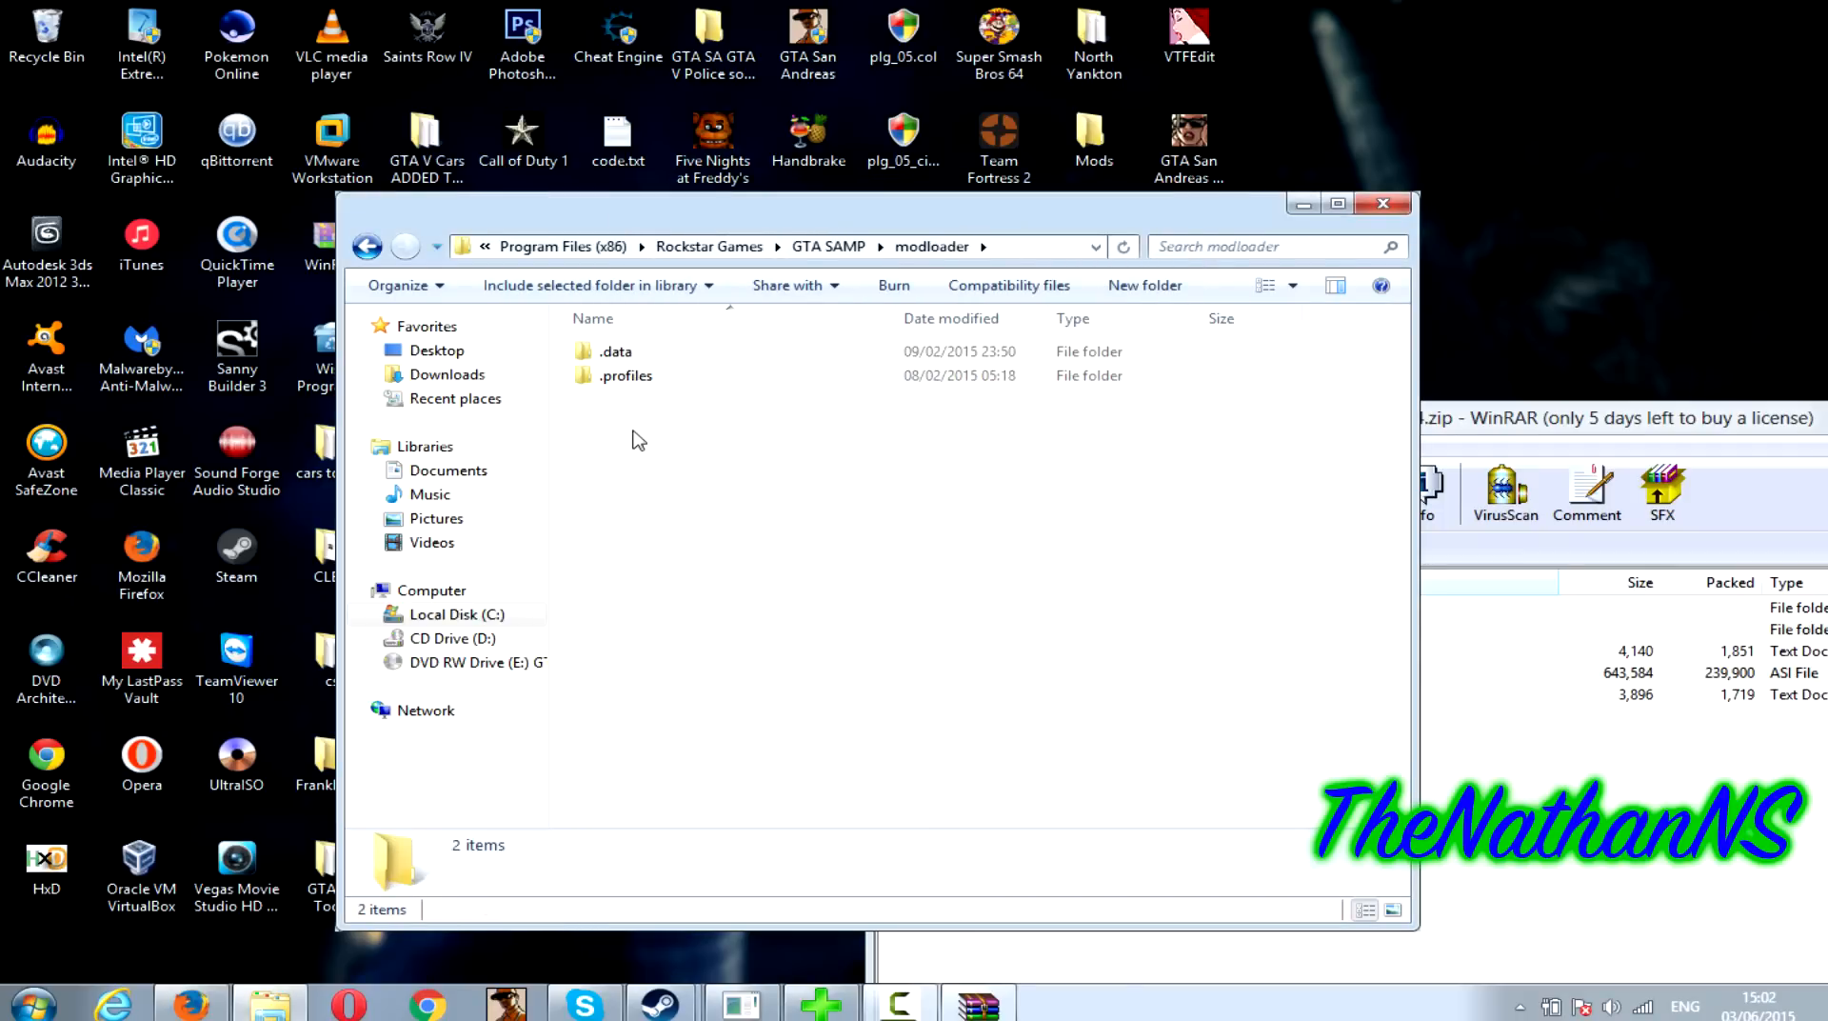
right_click(638, 440)
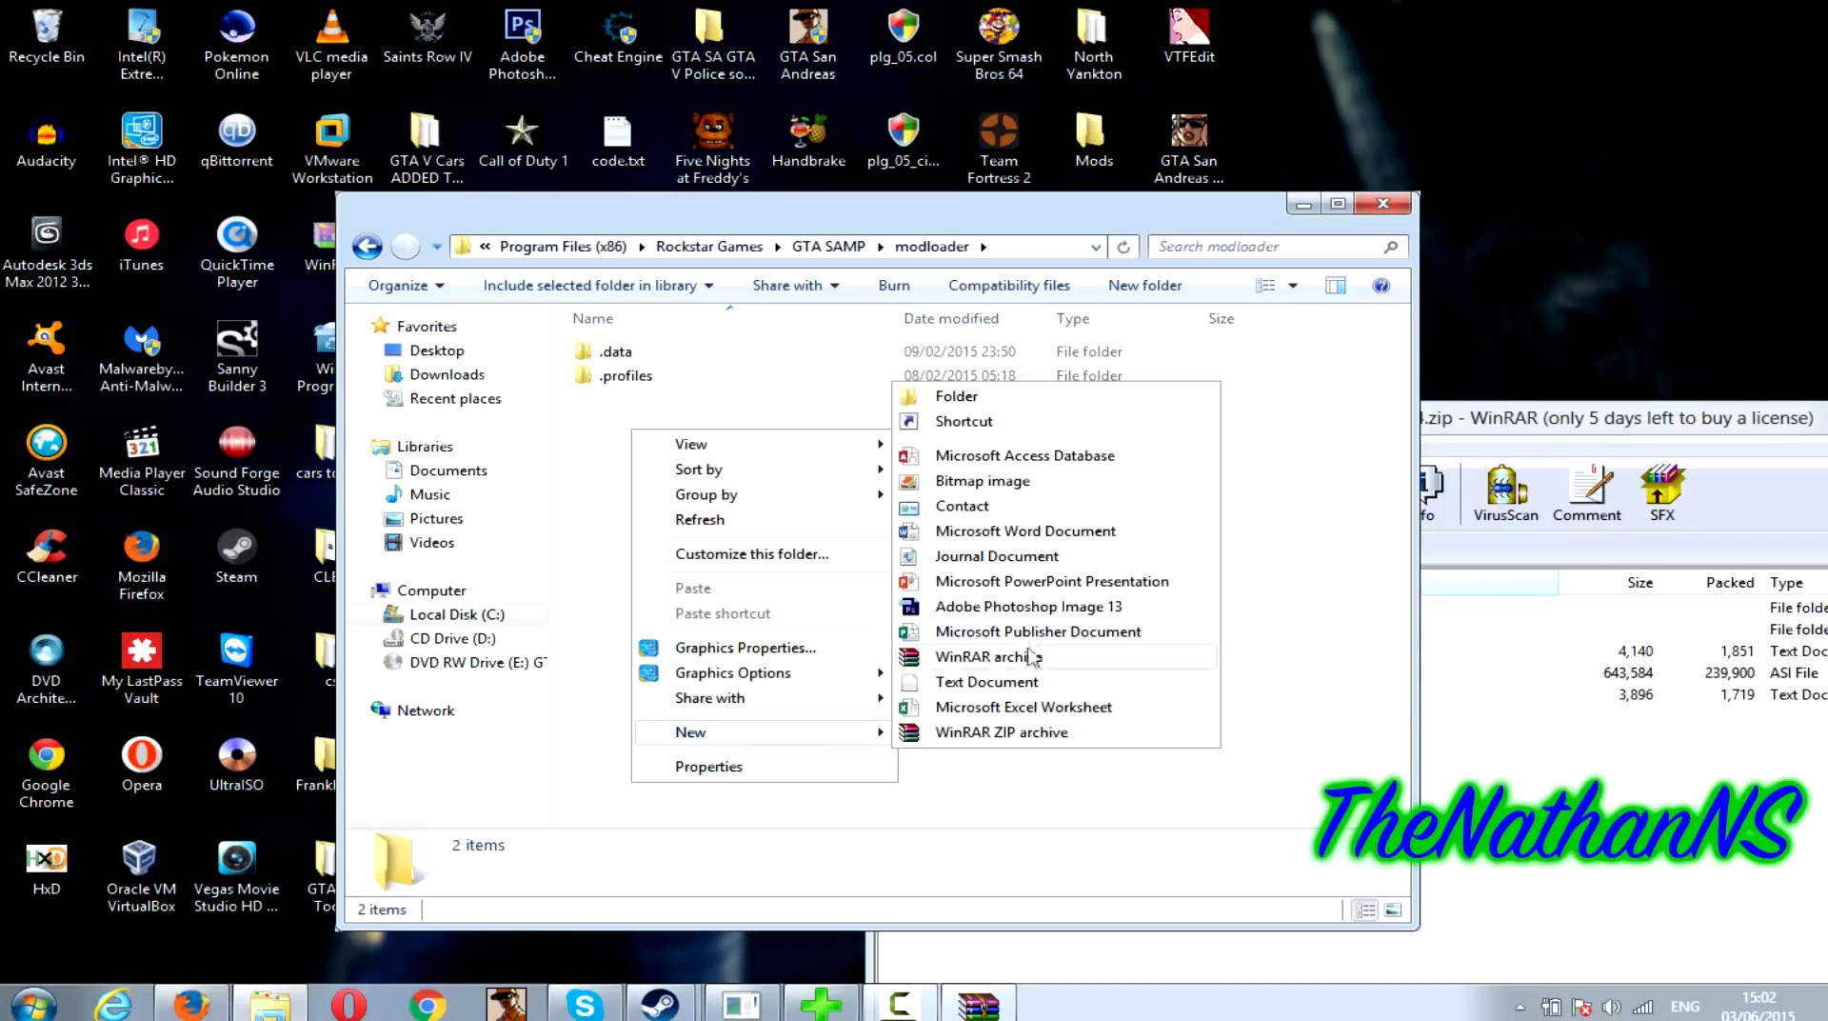
mouse_move(1017, 481)
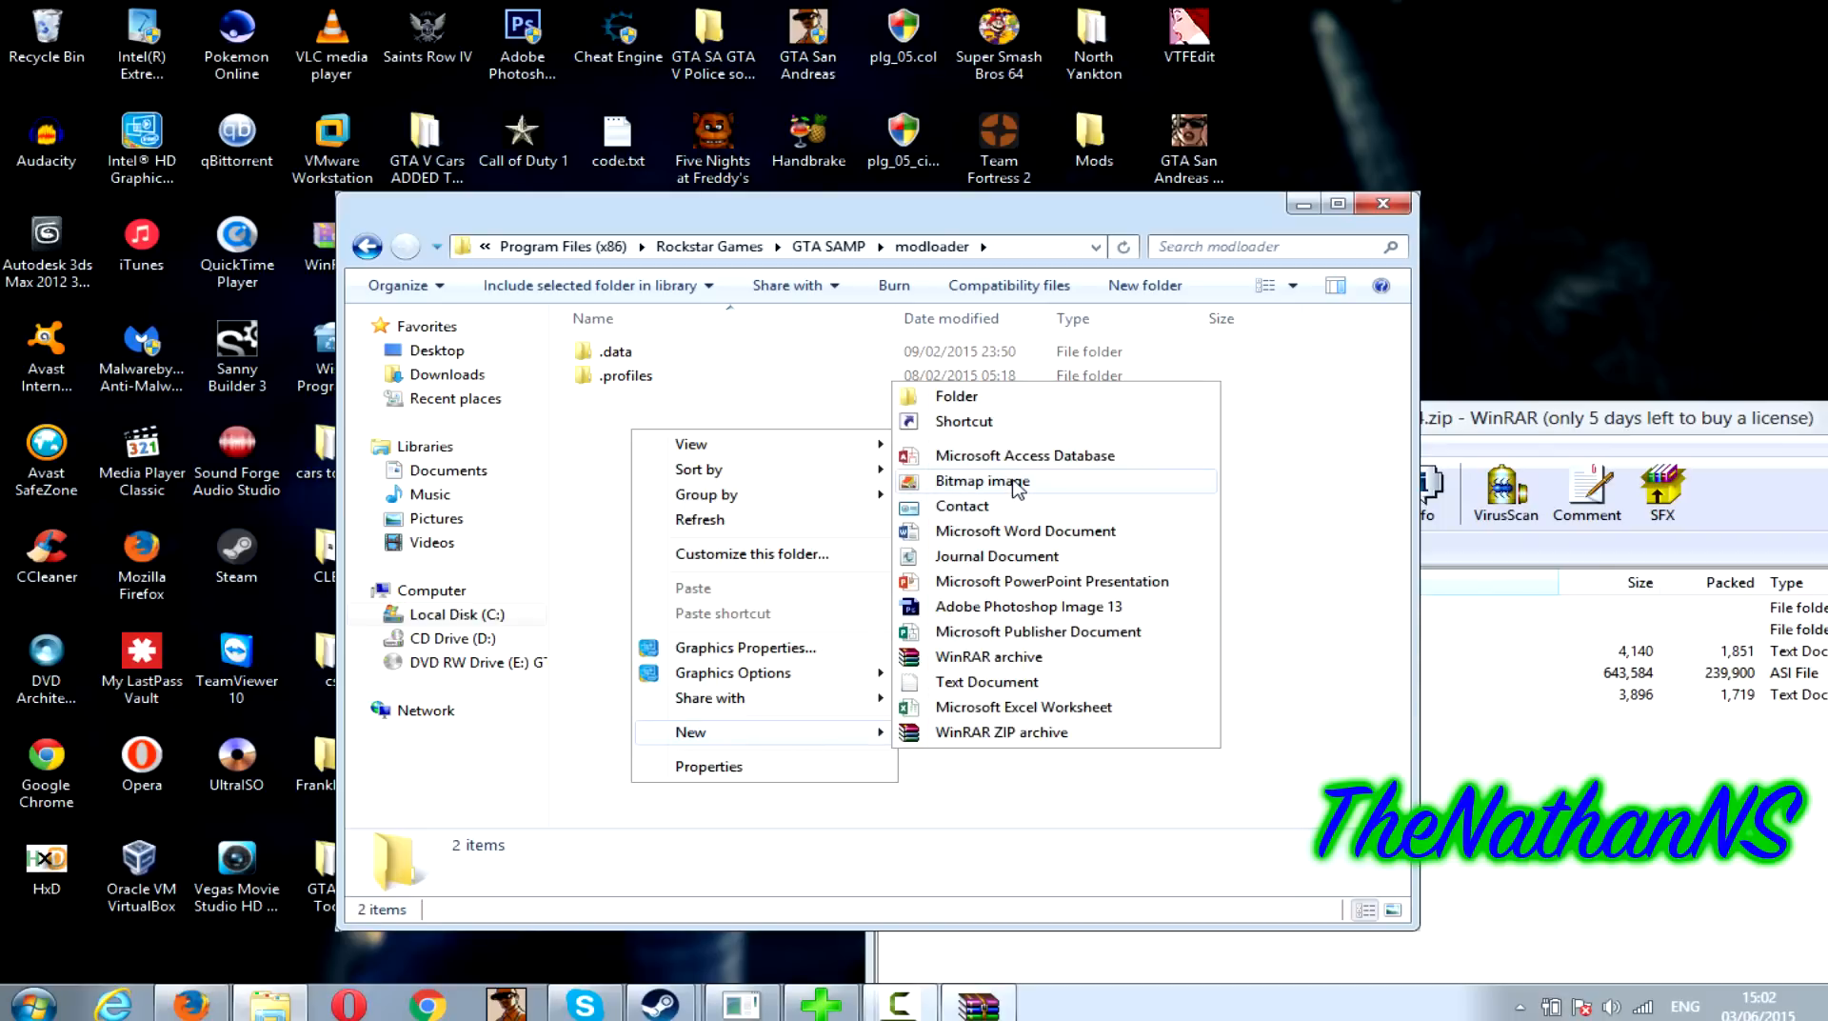
click(957, 395)
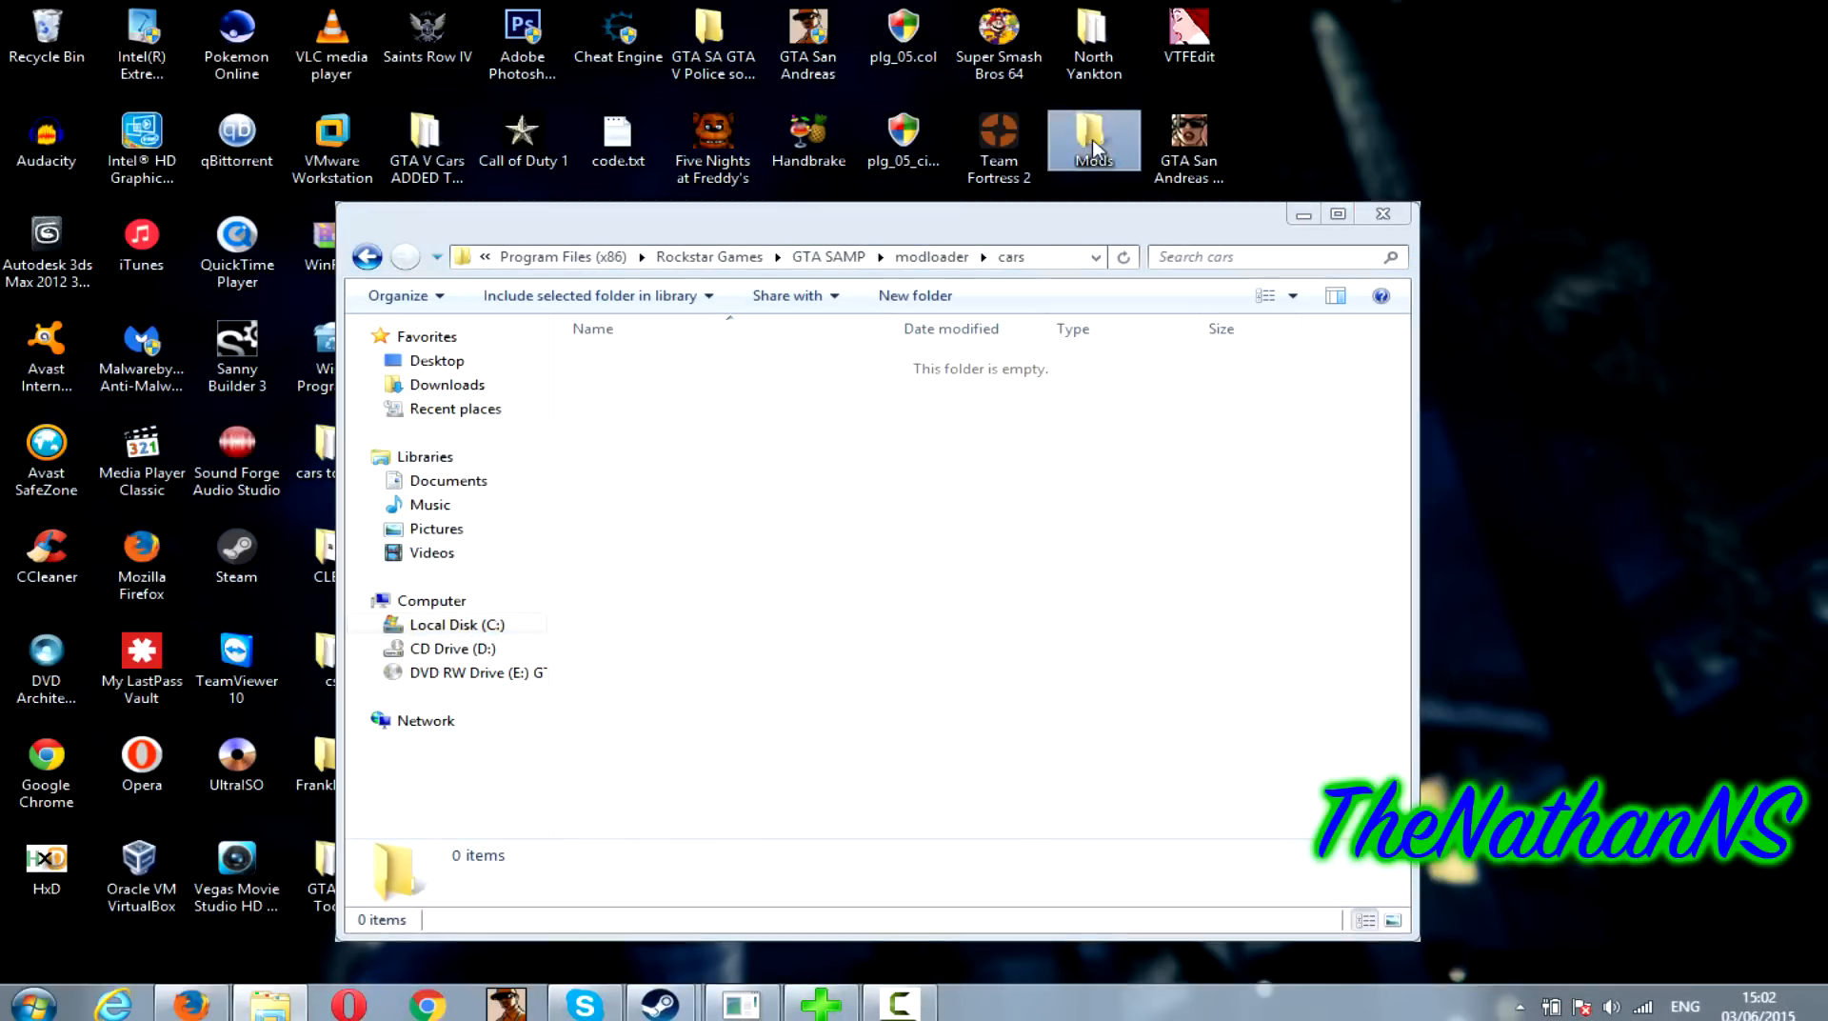
- Open the desktop Mods > cars folder, select all 428 car files, and return to GTA SAMP
double_click(1094, 140)
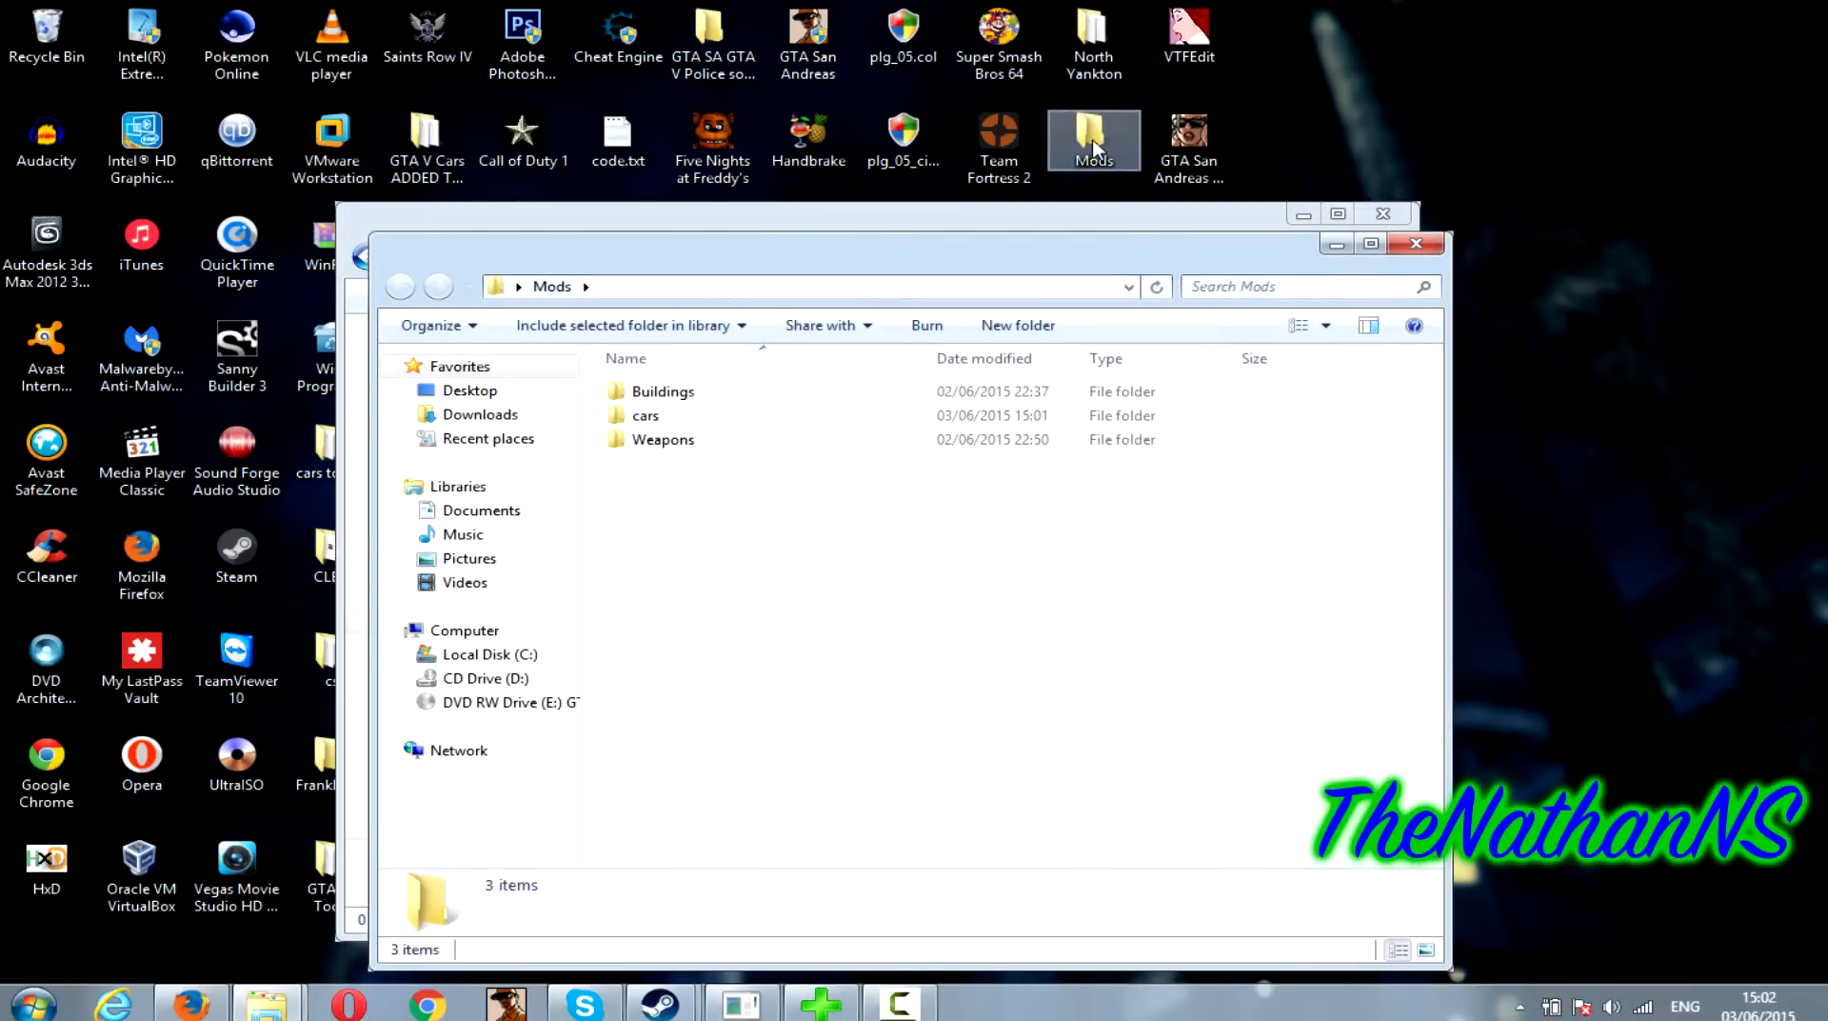
double_click(645, 416)
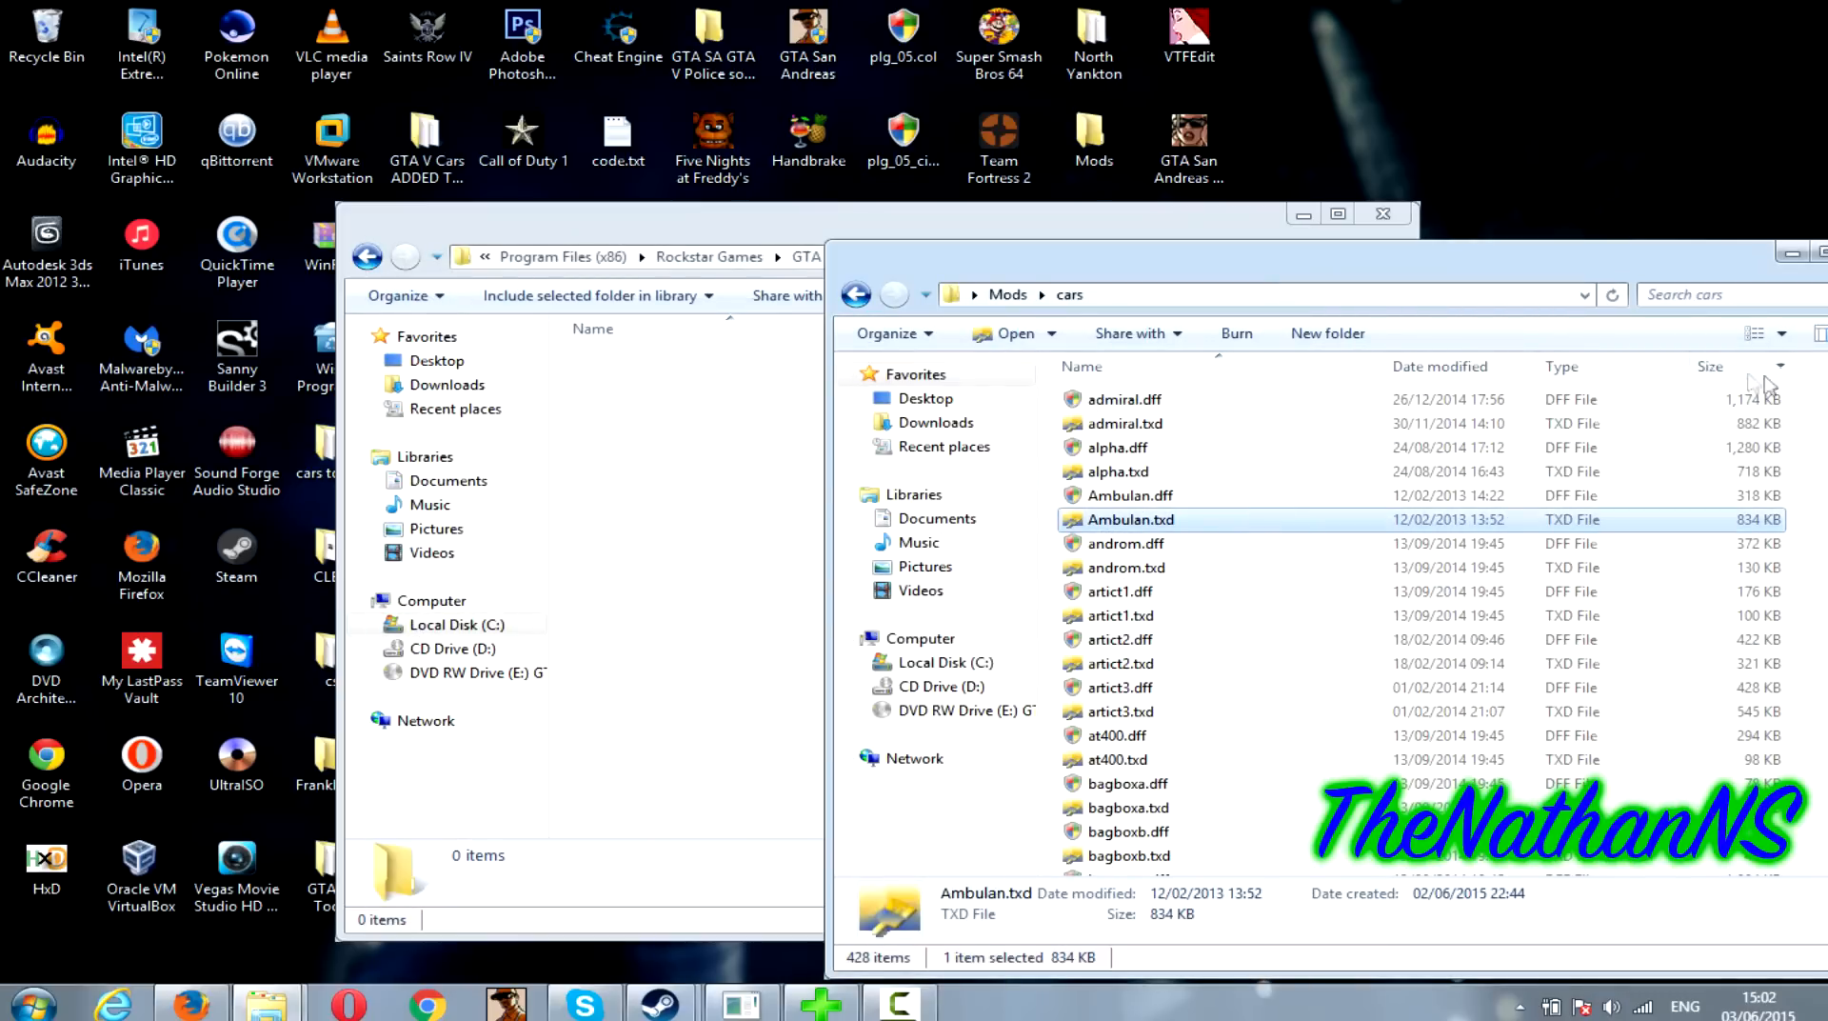
click(1121, 677)
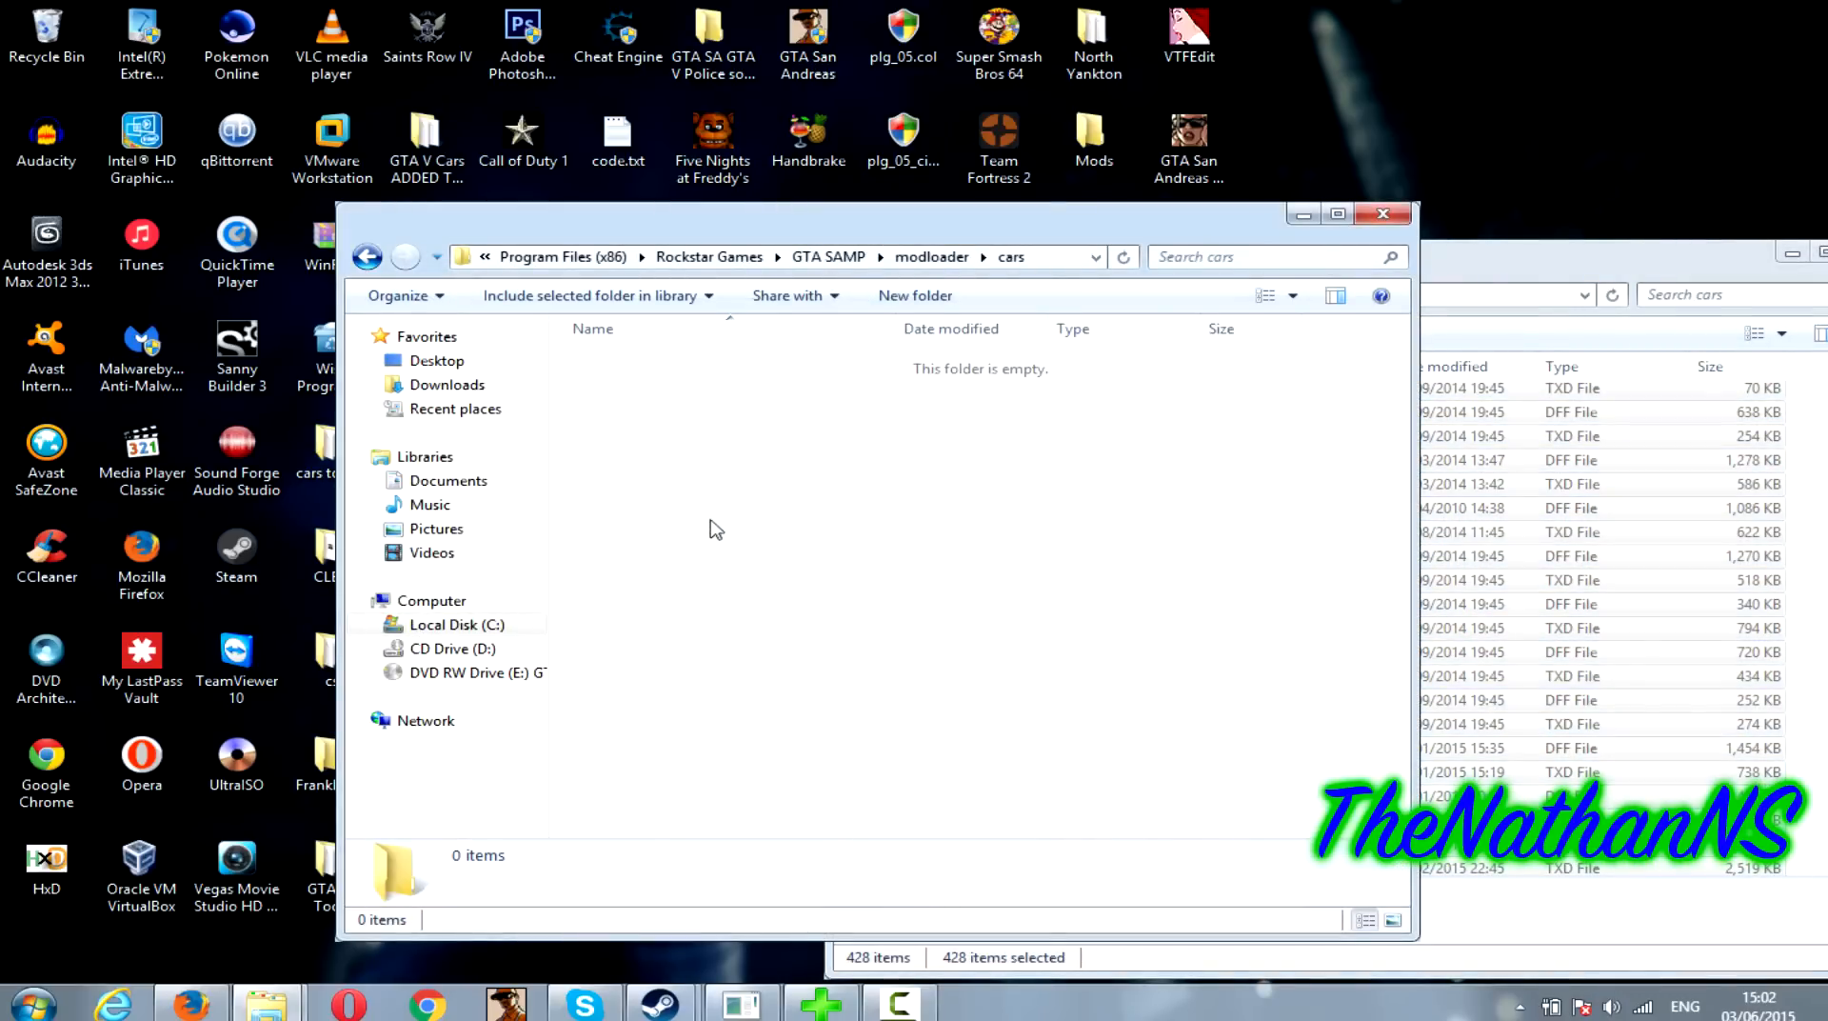
click(827, 257)
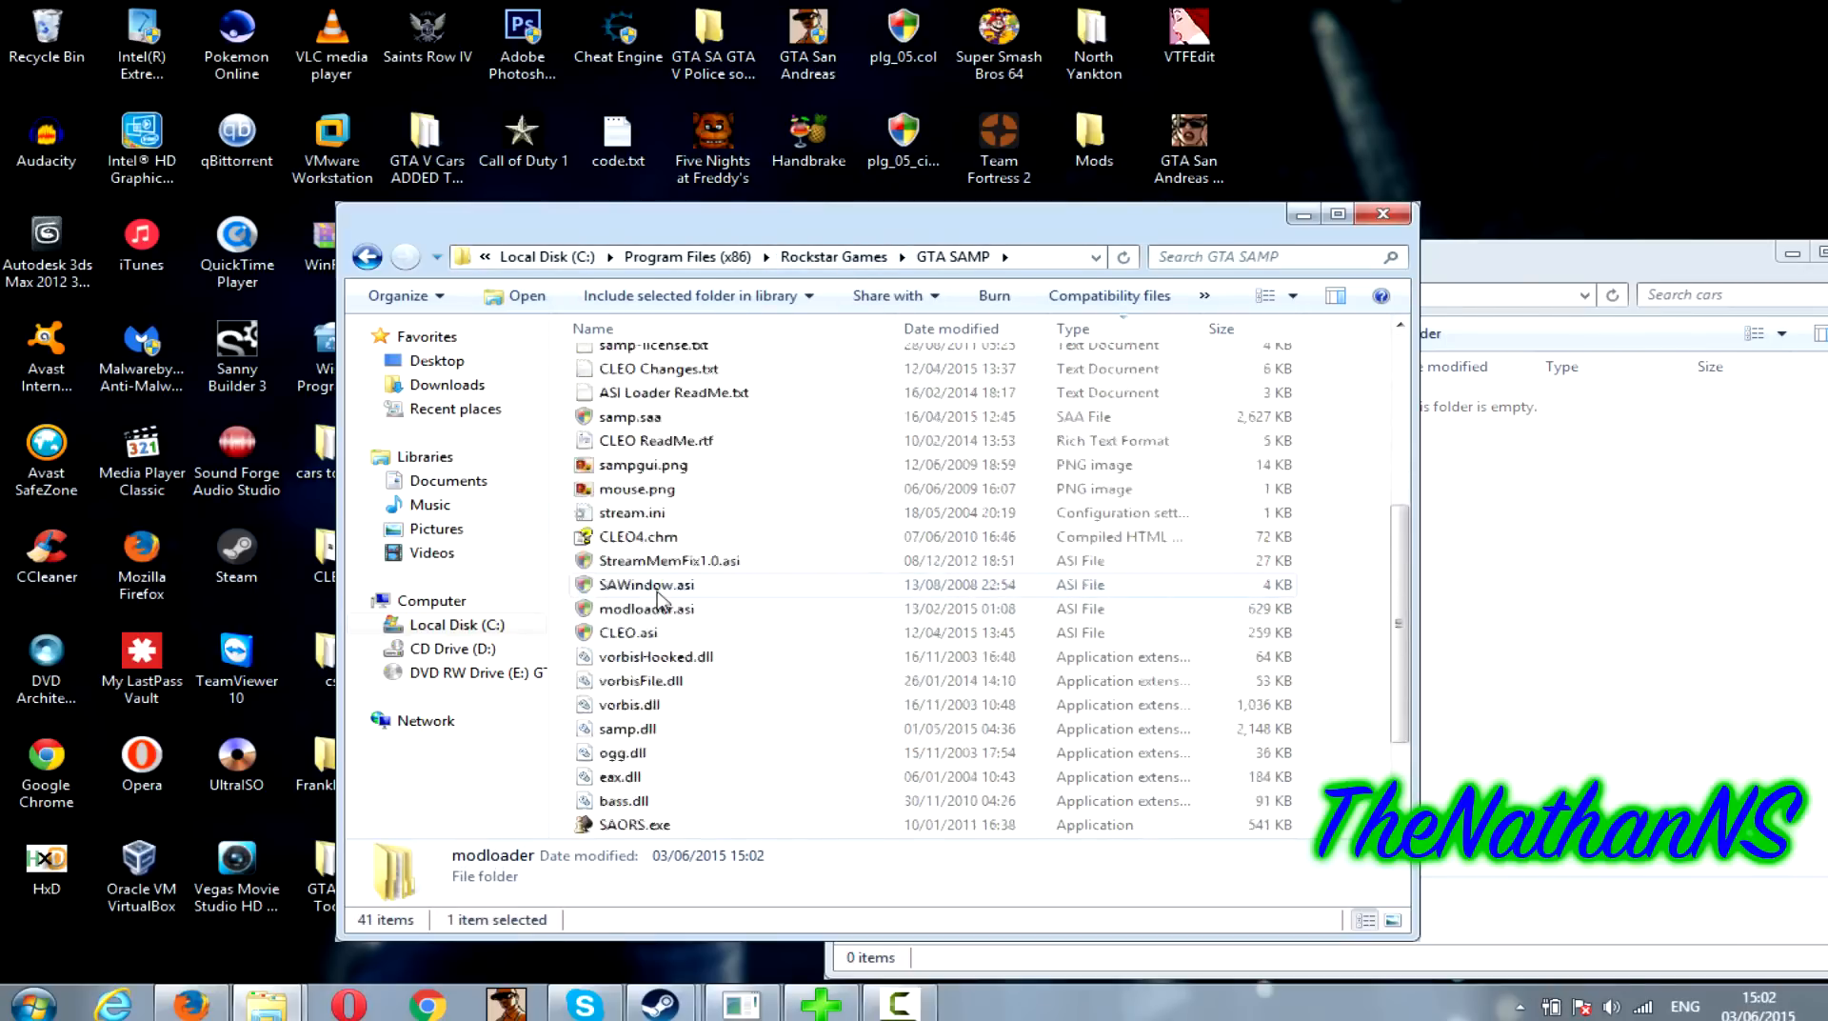
- Launch gta_sa.exe from the GTA SAMP folder
click(633, 800)
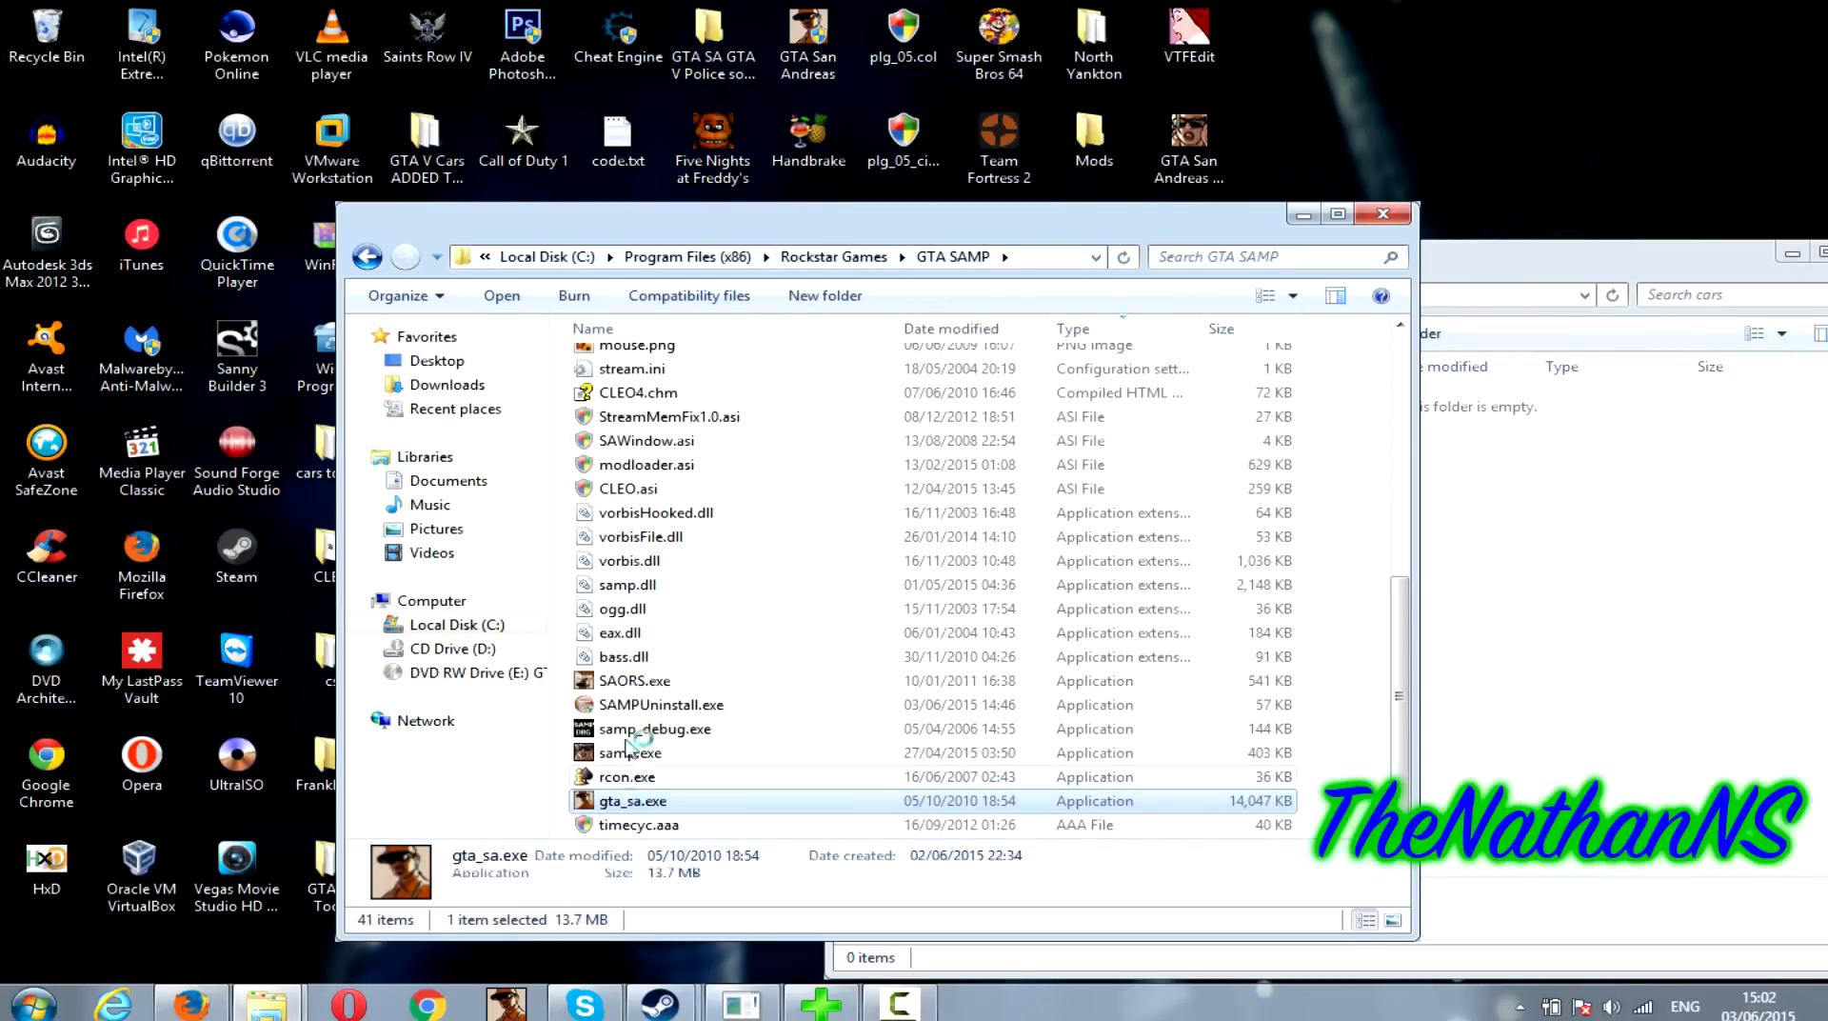
double_click(633, 800)
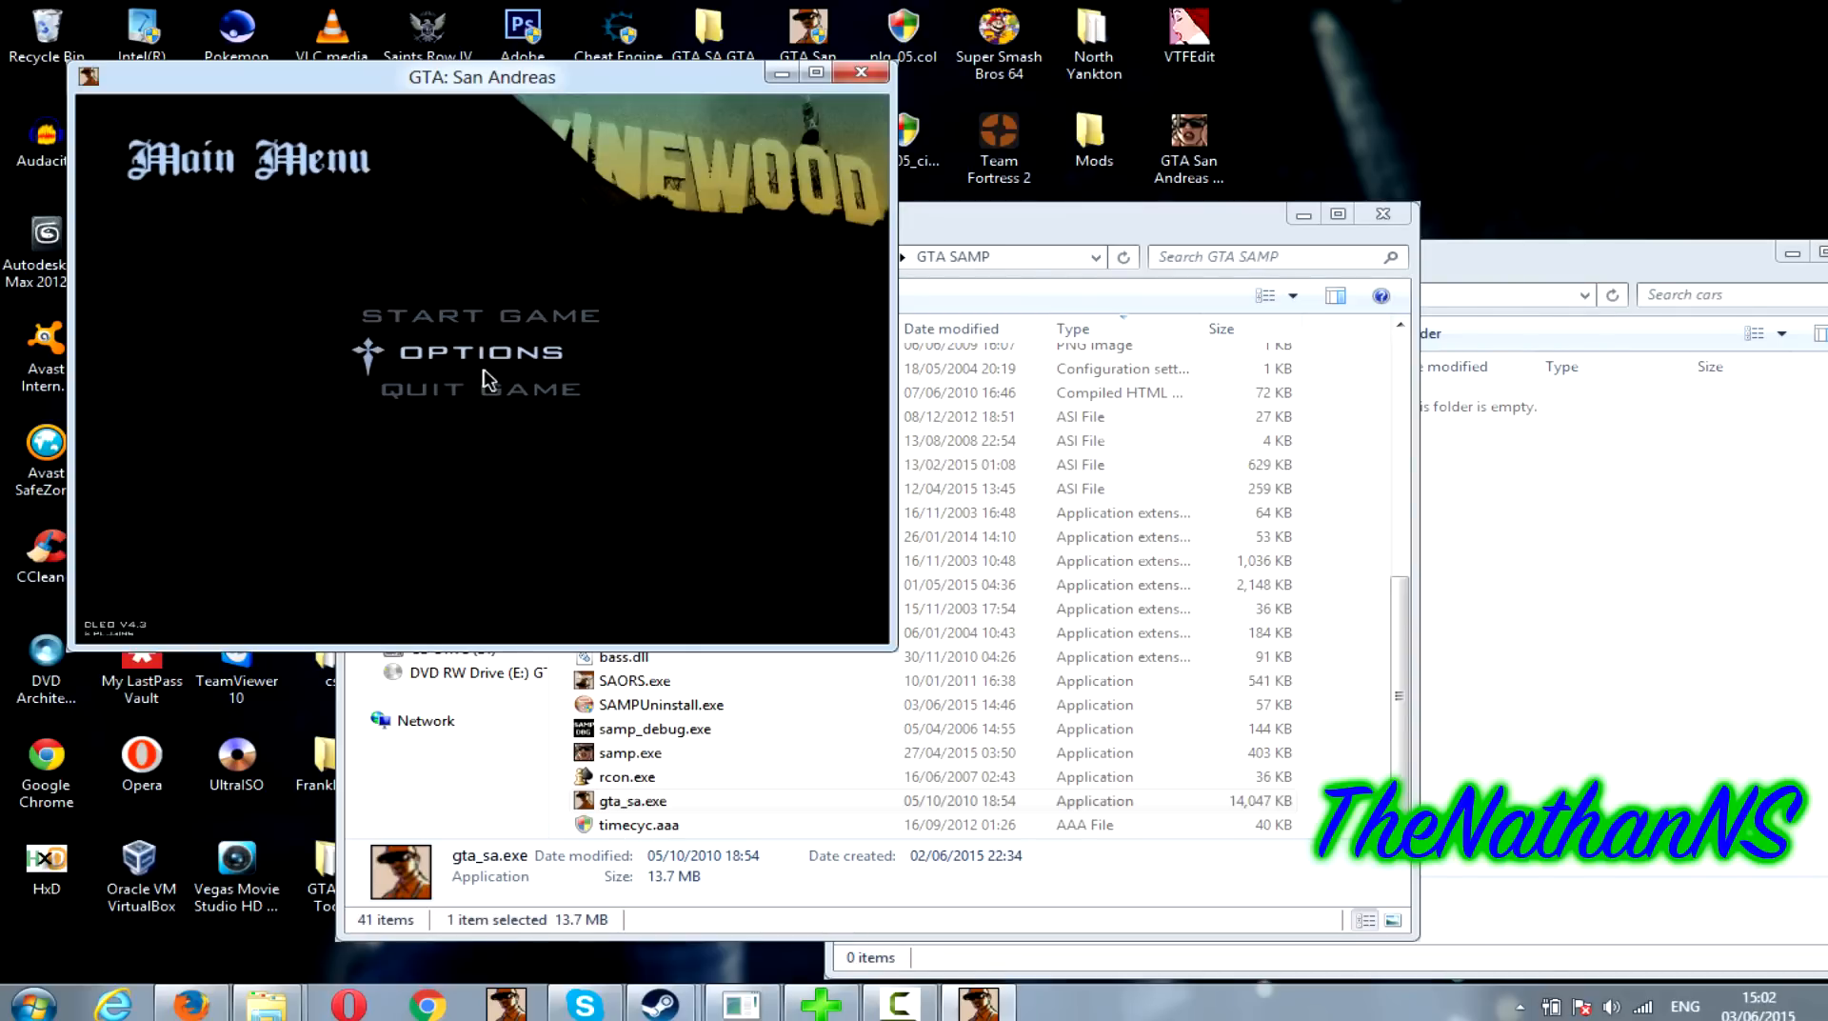
- Visit Options, go back to the main menu, and choose Start Game > New Game
click(479, 351)
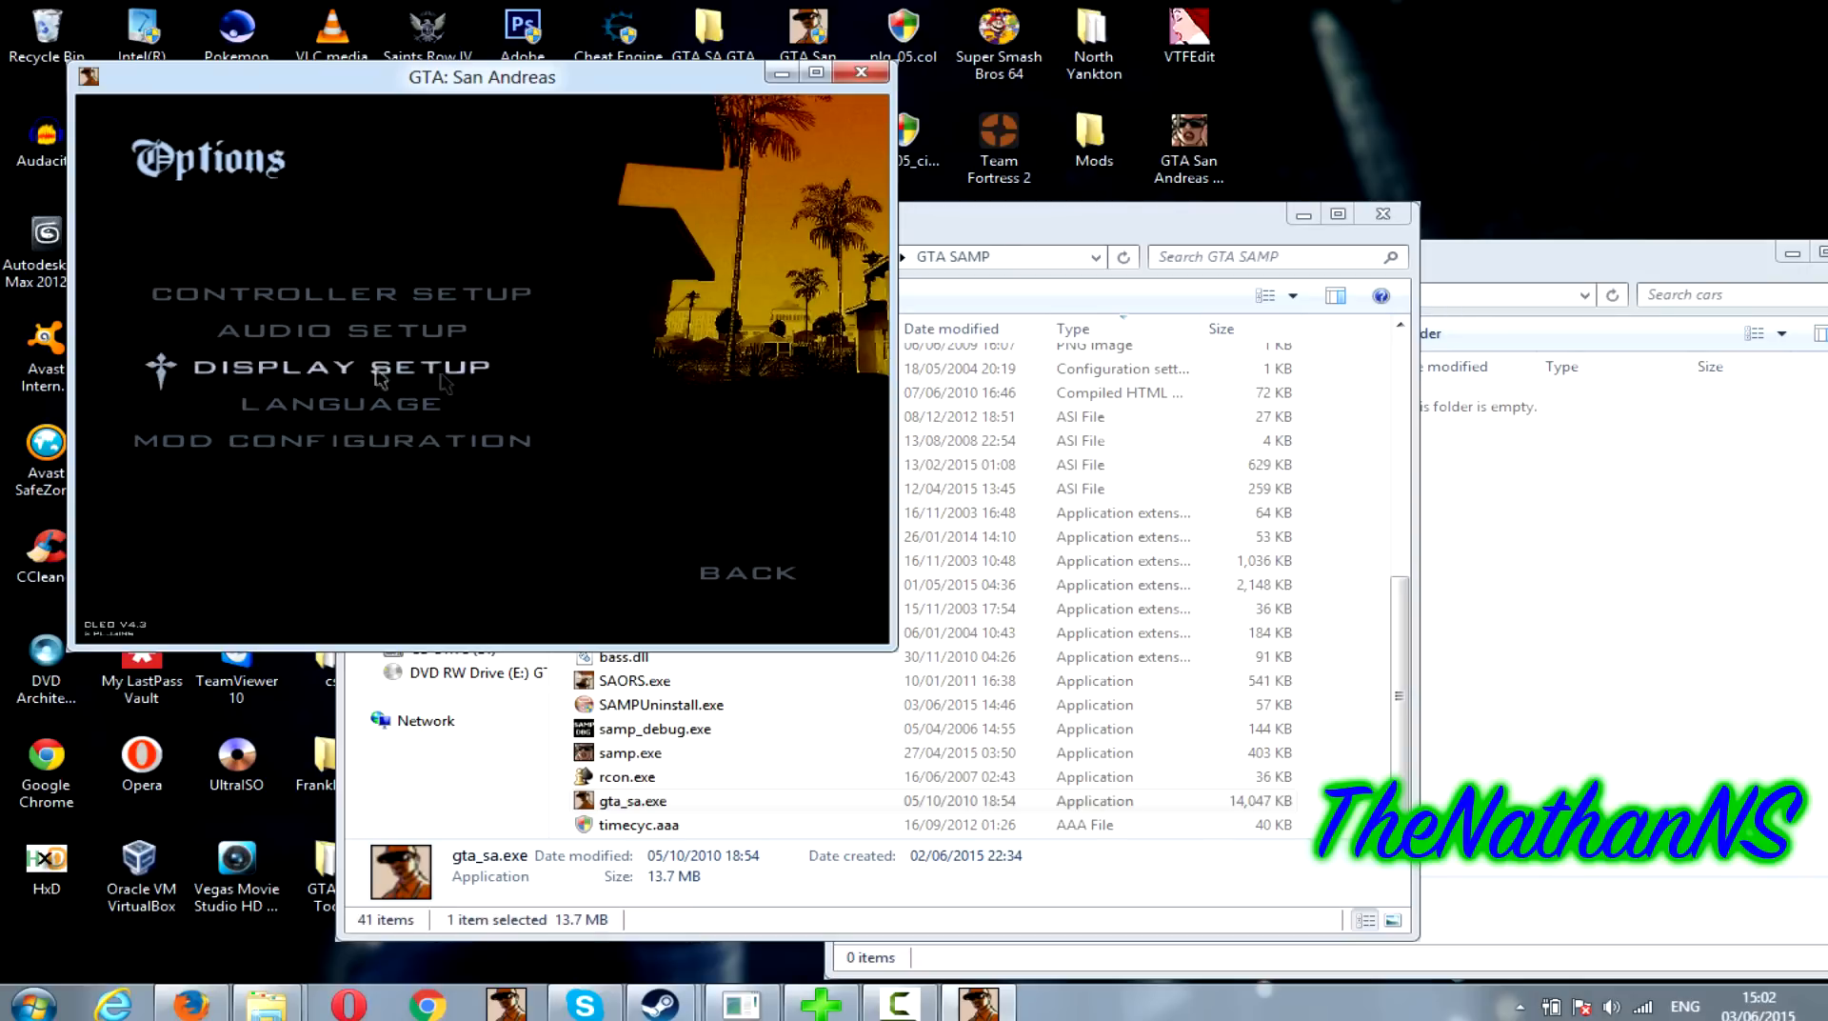
mouse_move(373, 488)
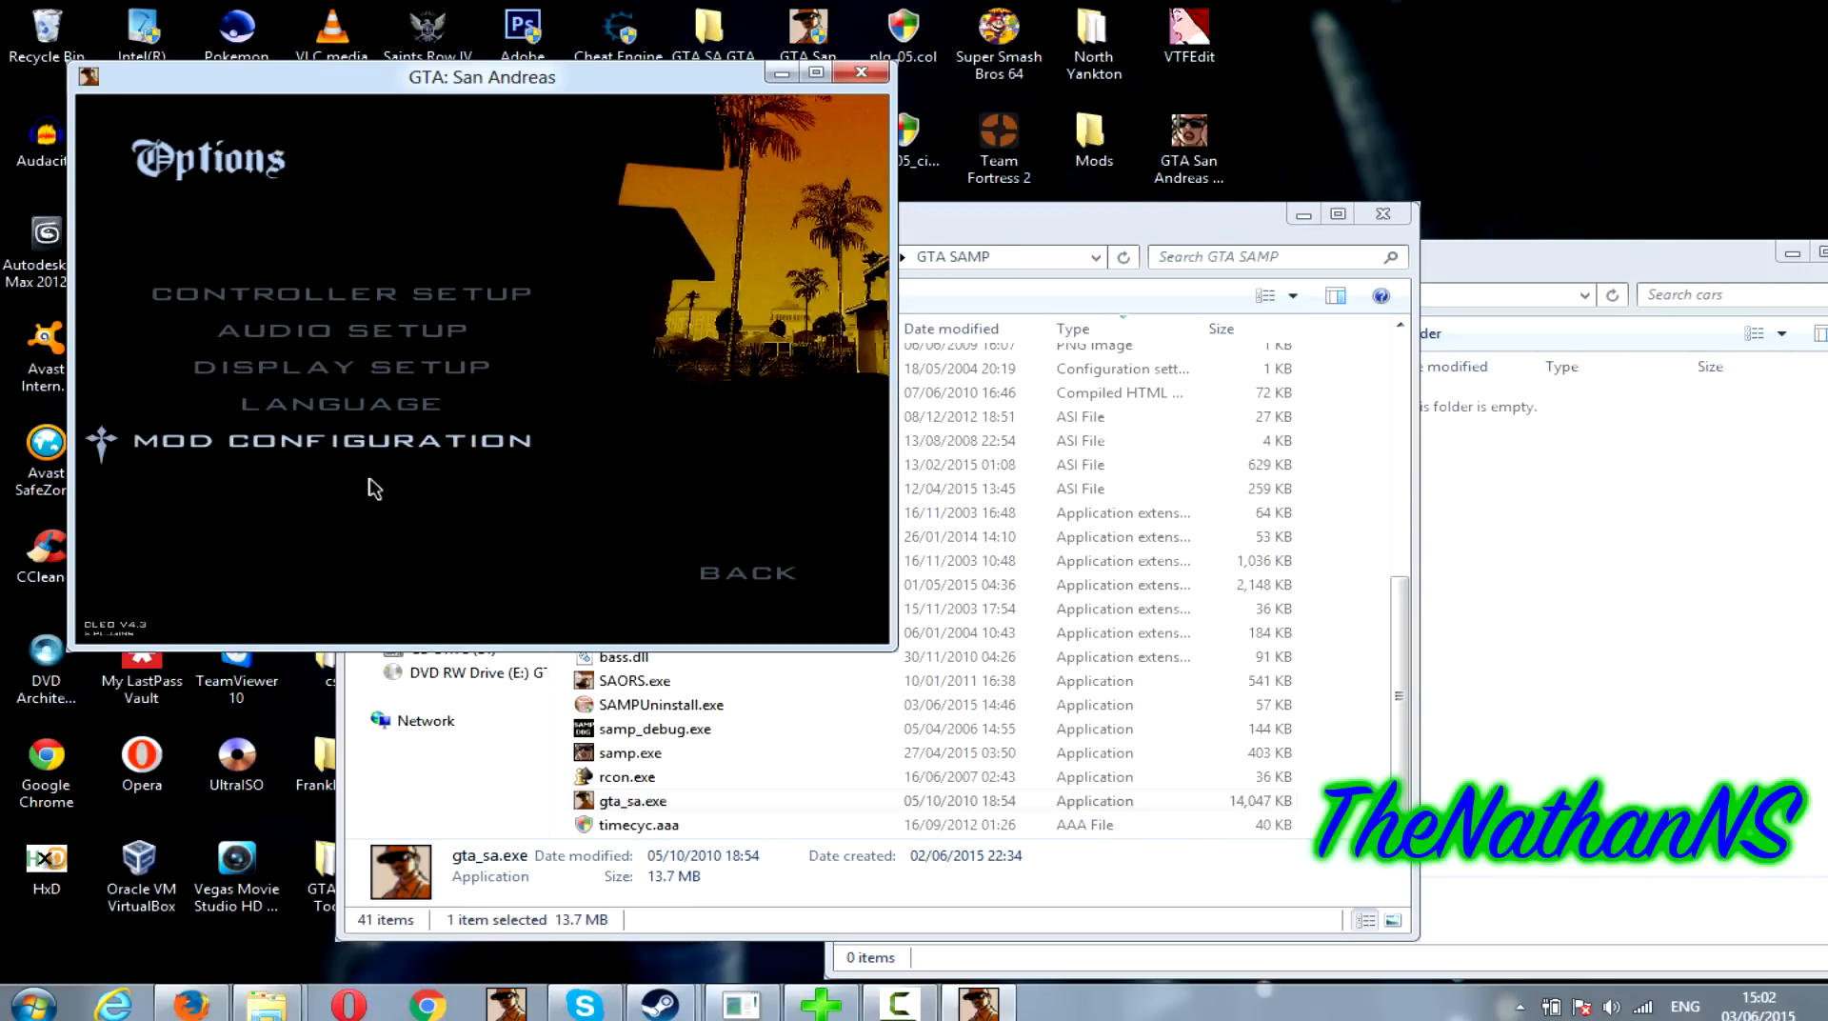
click(748, 571)
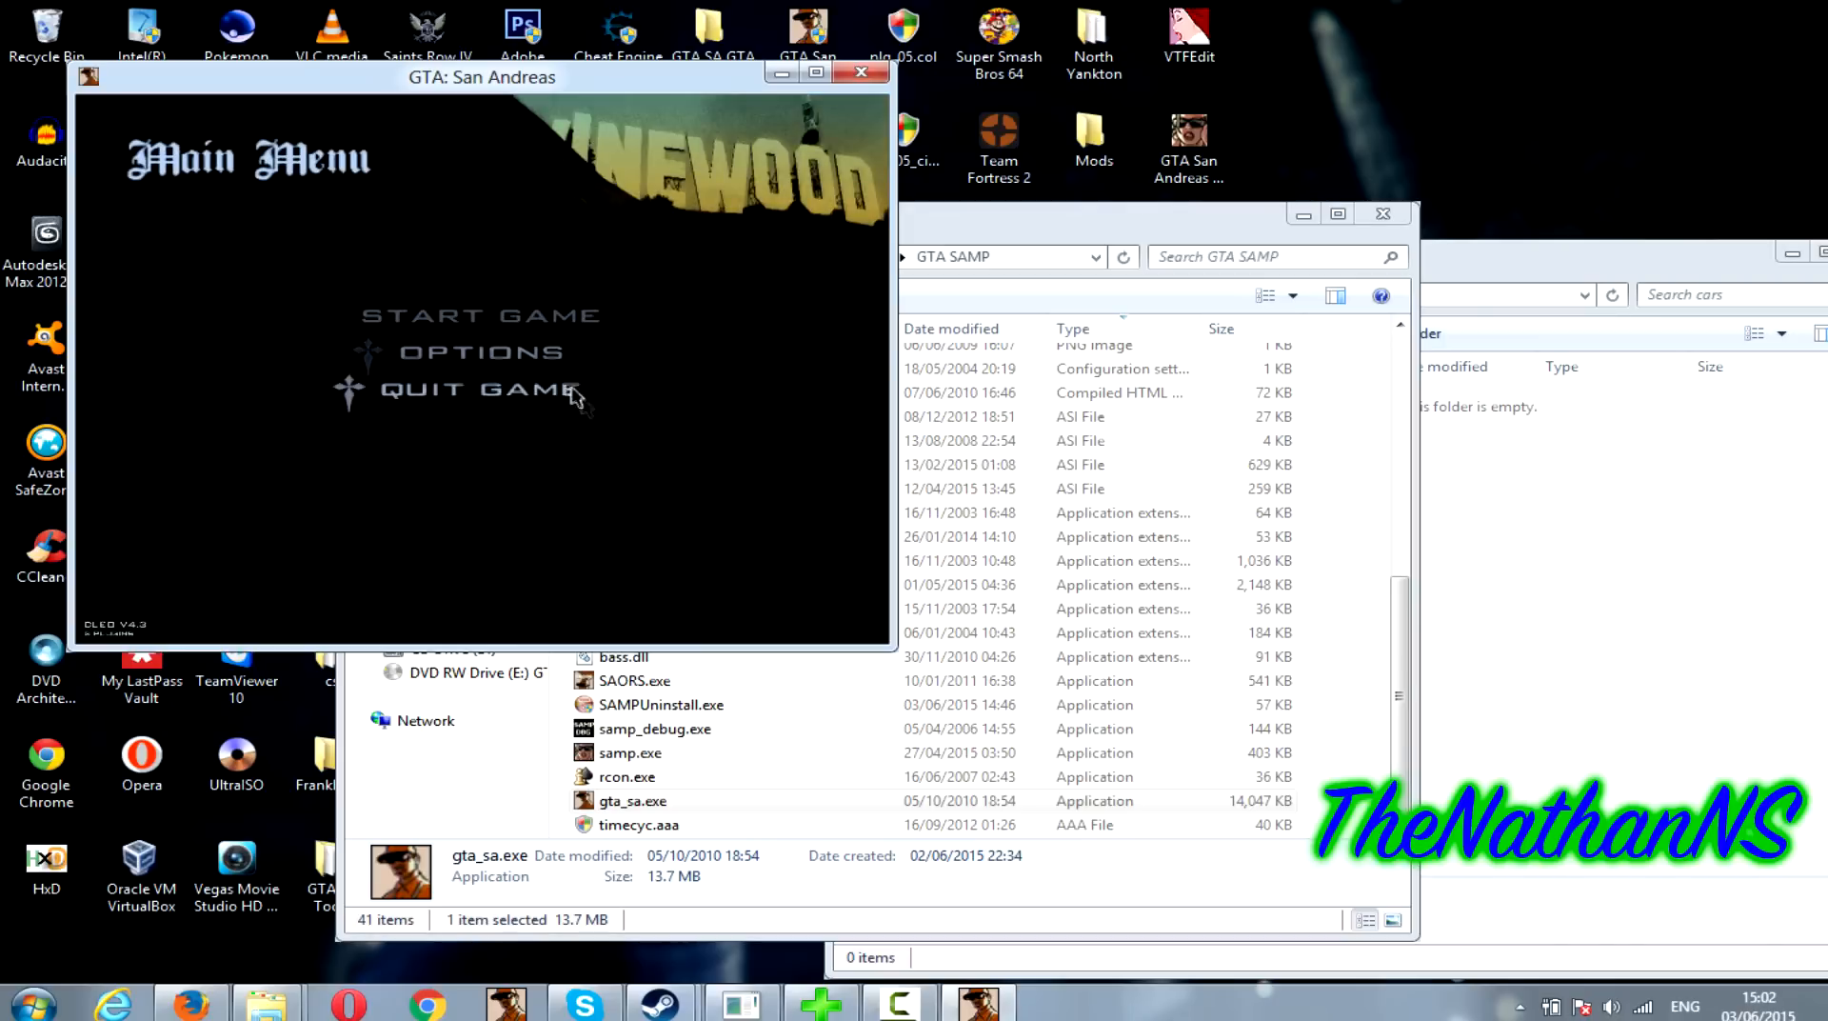
click(480, 316)
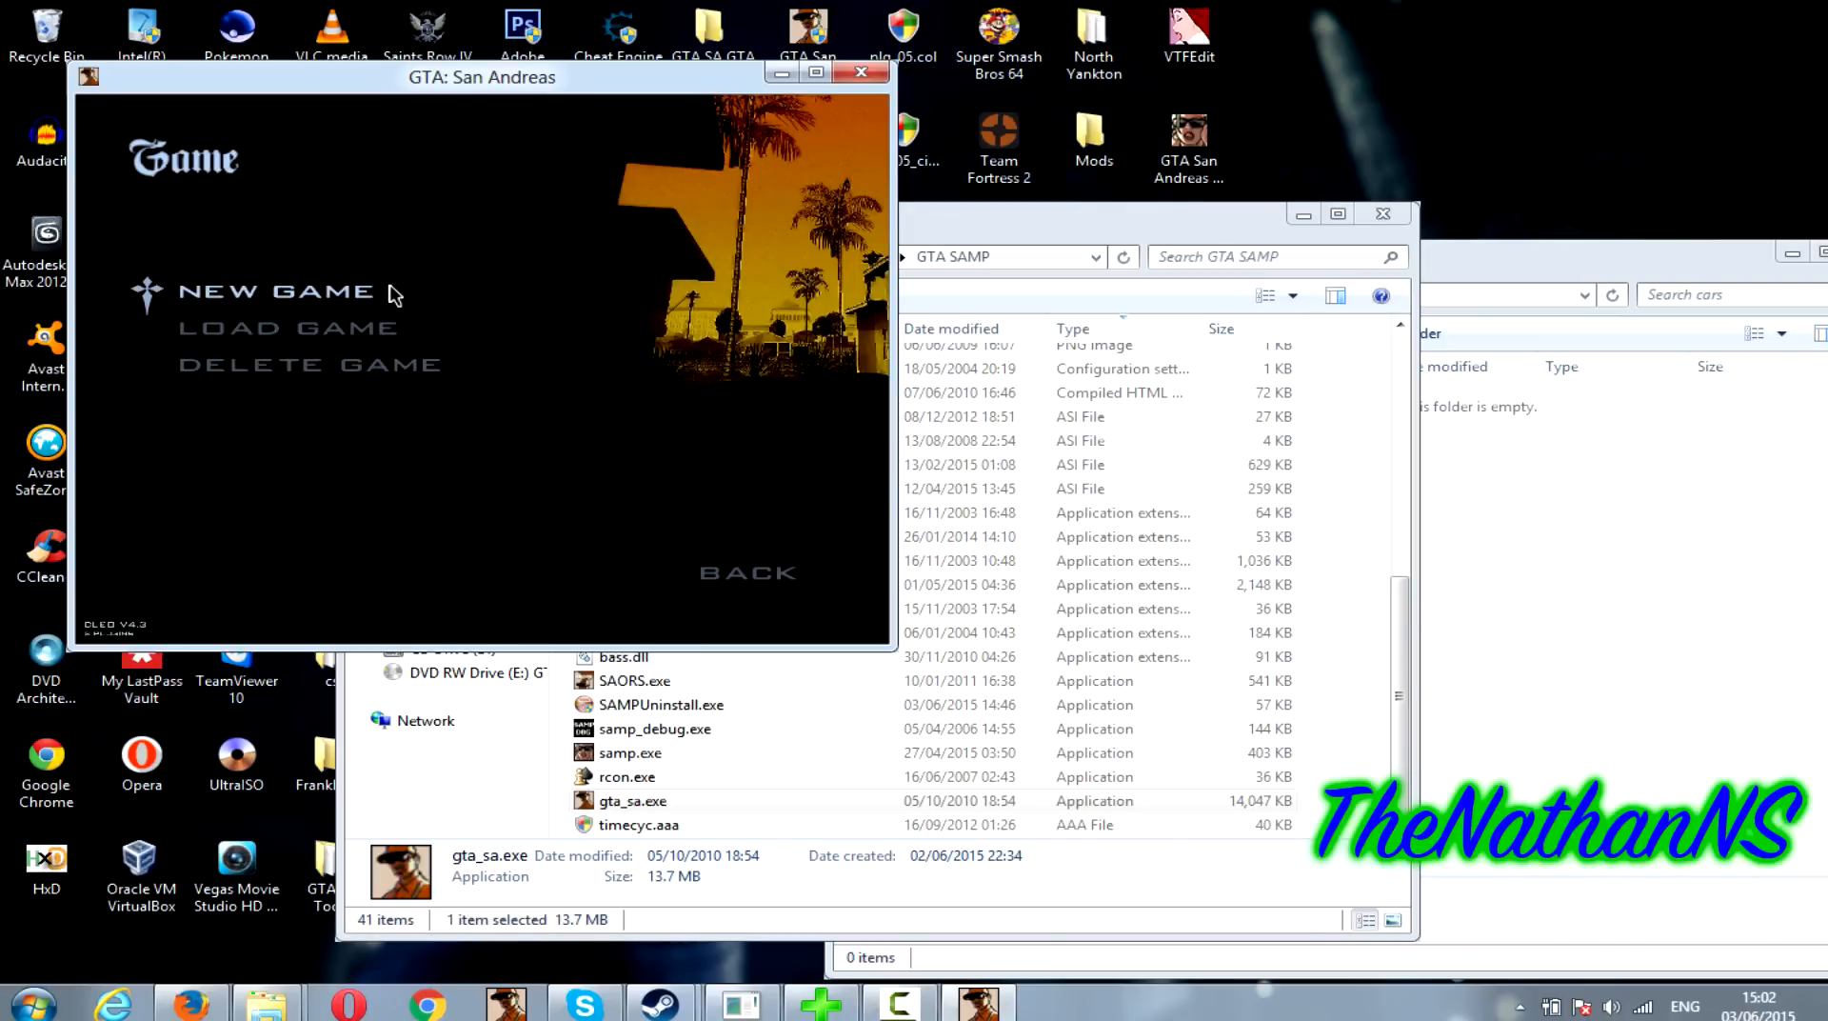
click(274, 292)
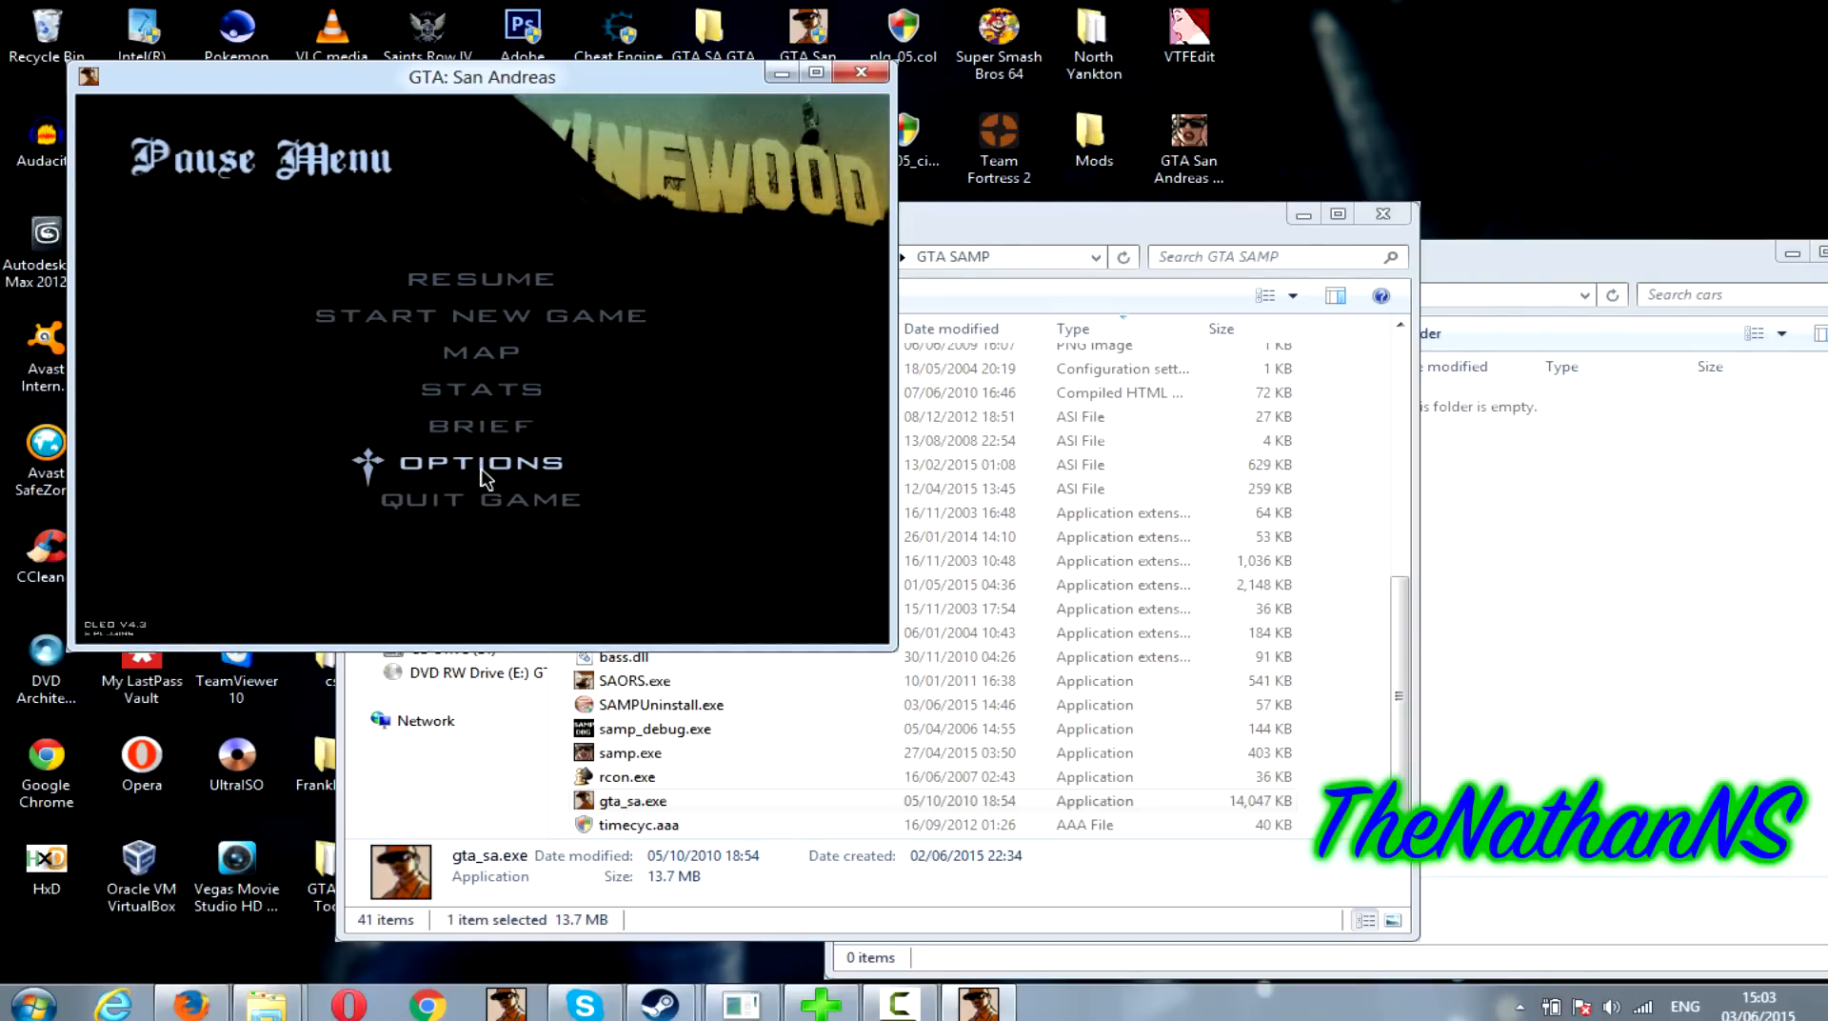
click(480, 462)
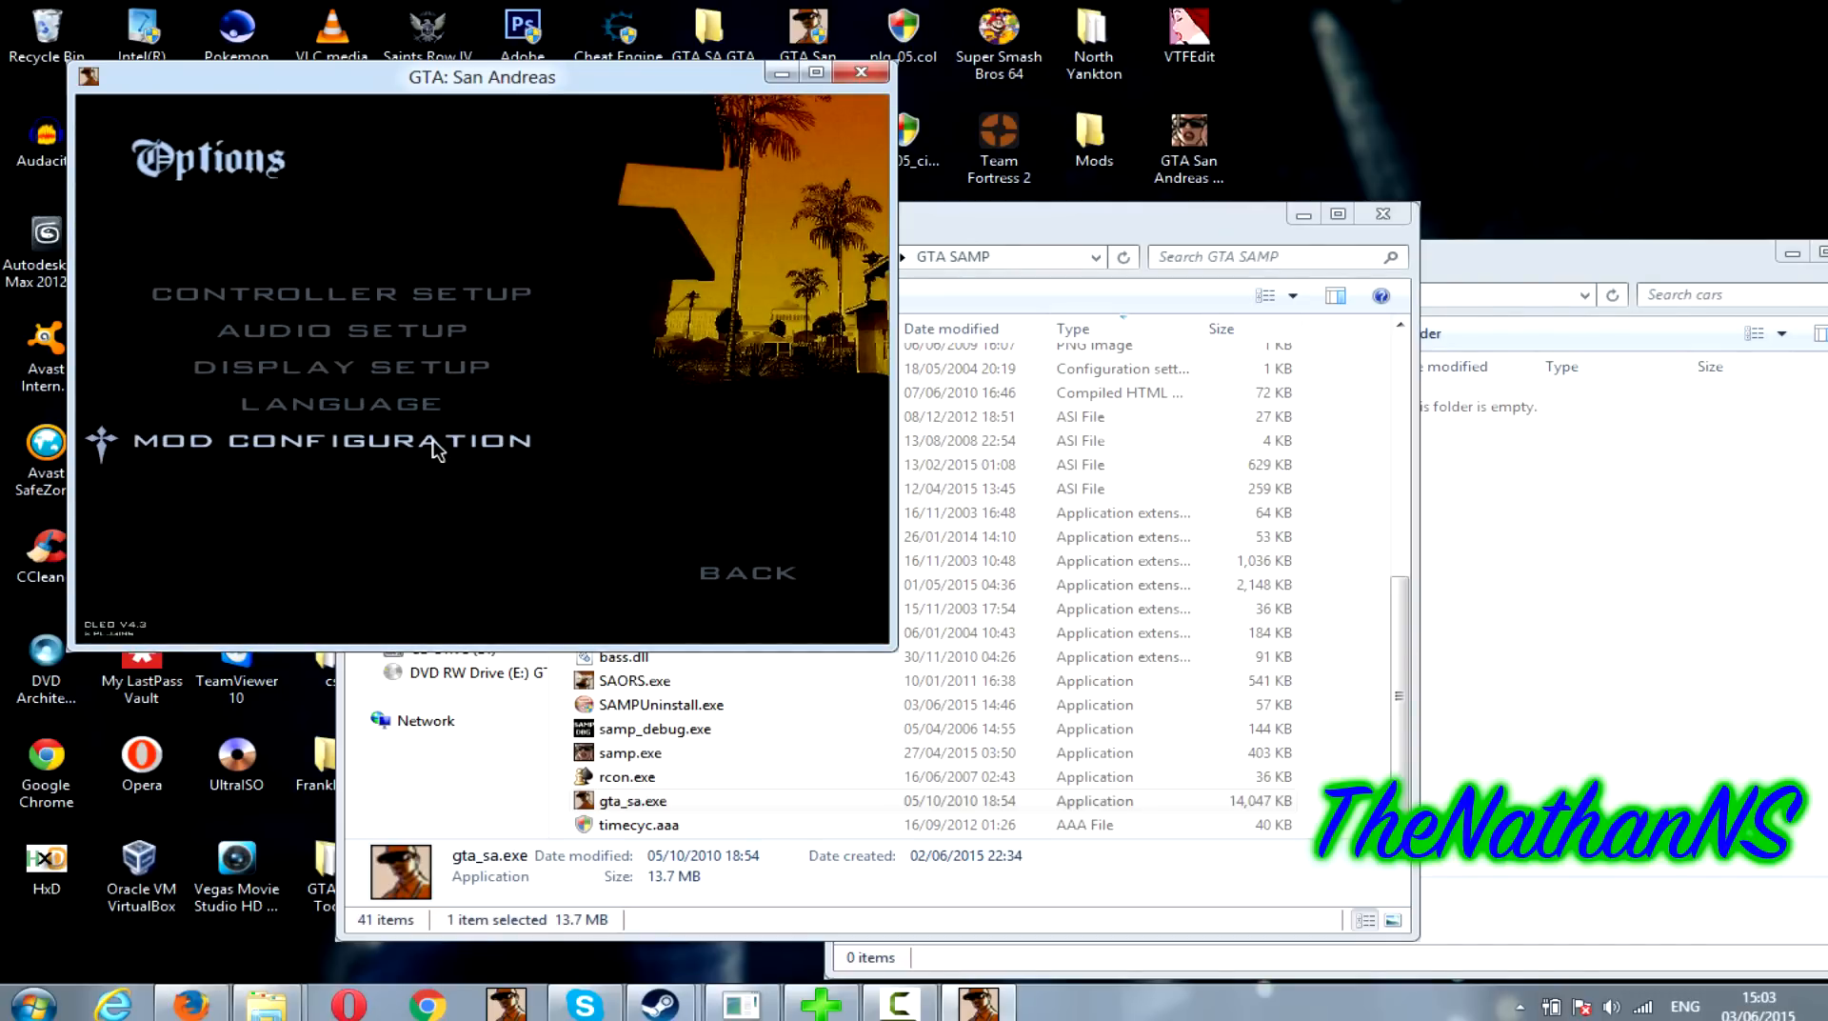
click(331, 441)
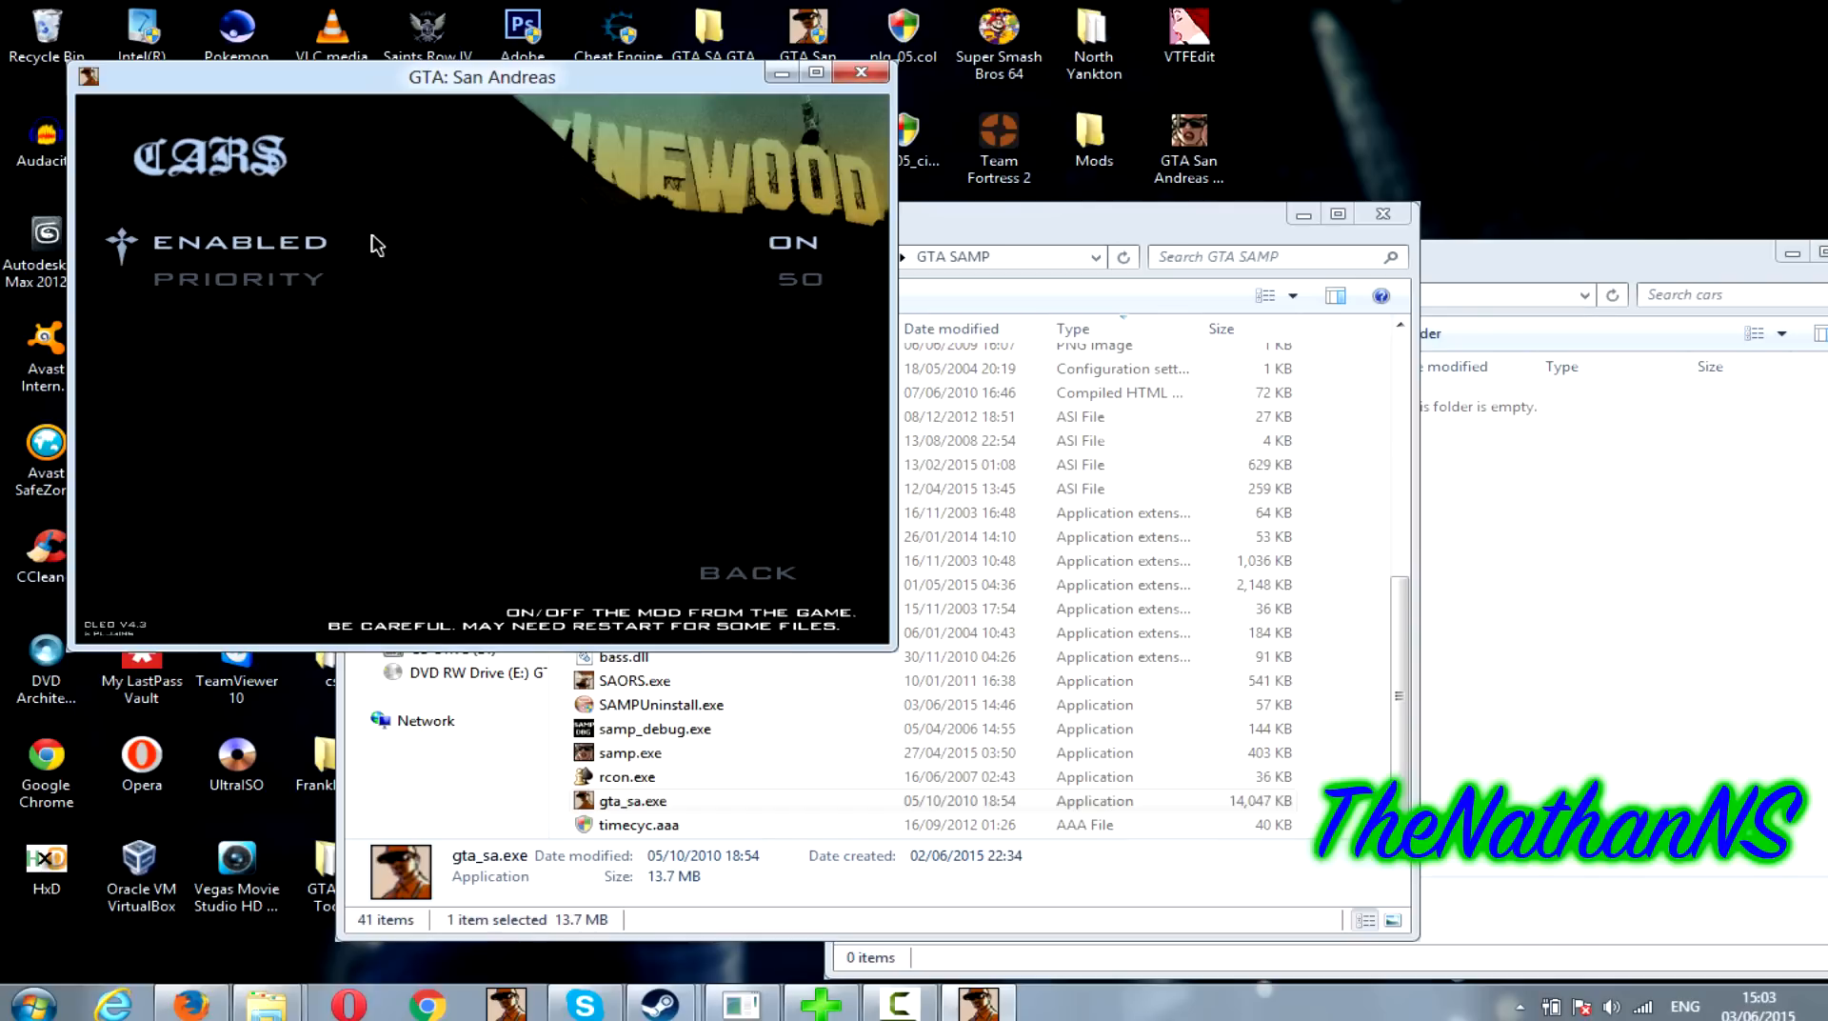
mouse_move(685, 254)
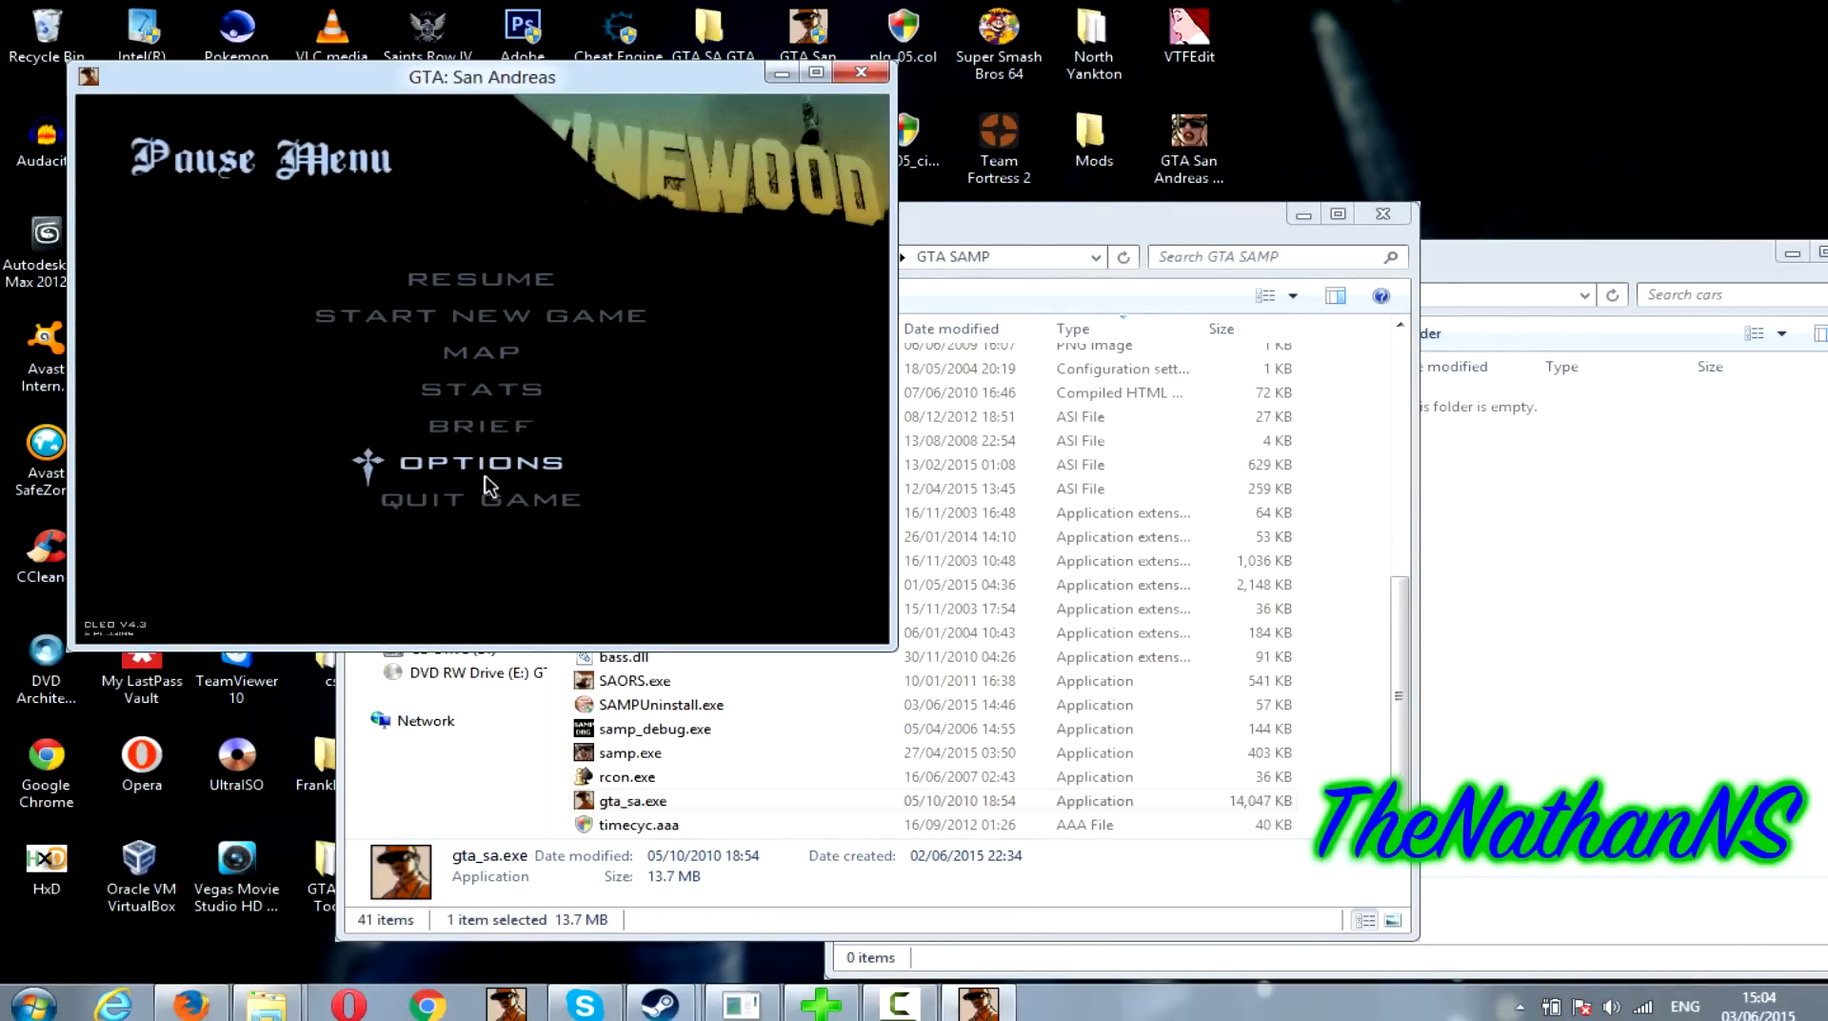
- Open Mod Configuration and its Modifications list to reach the cars mod
click(482, 463)
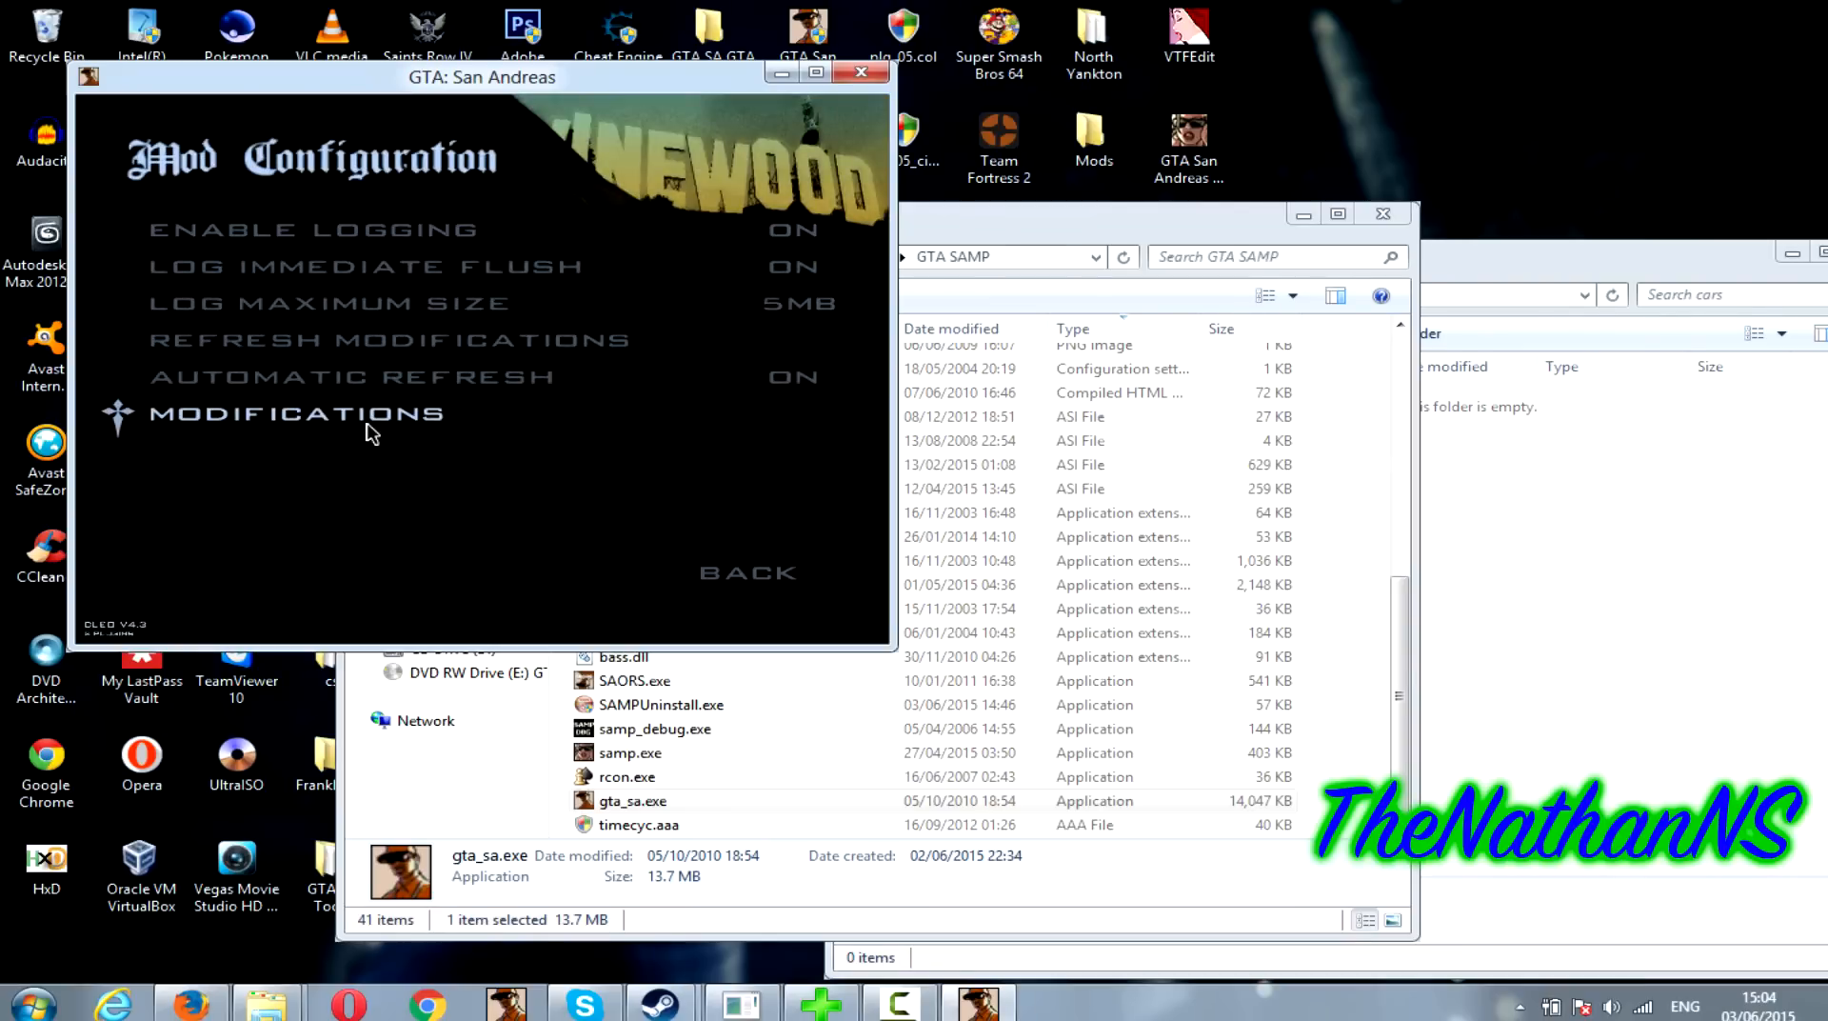
click(297, 414)
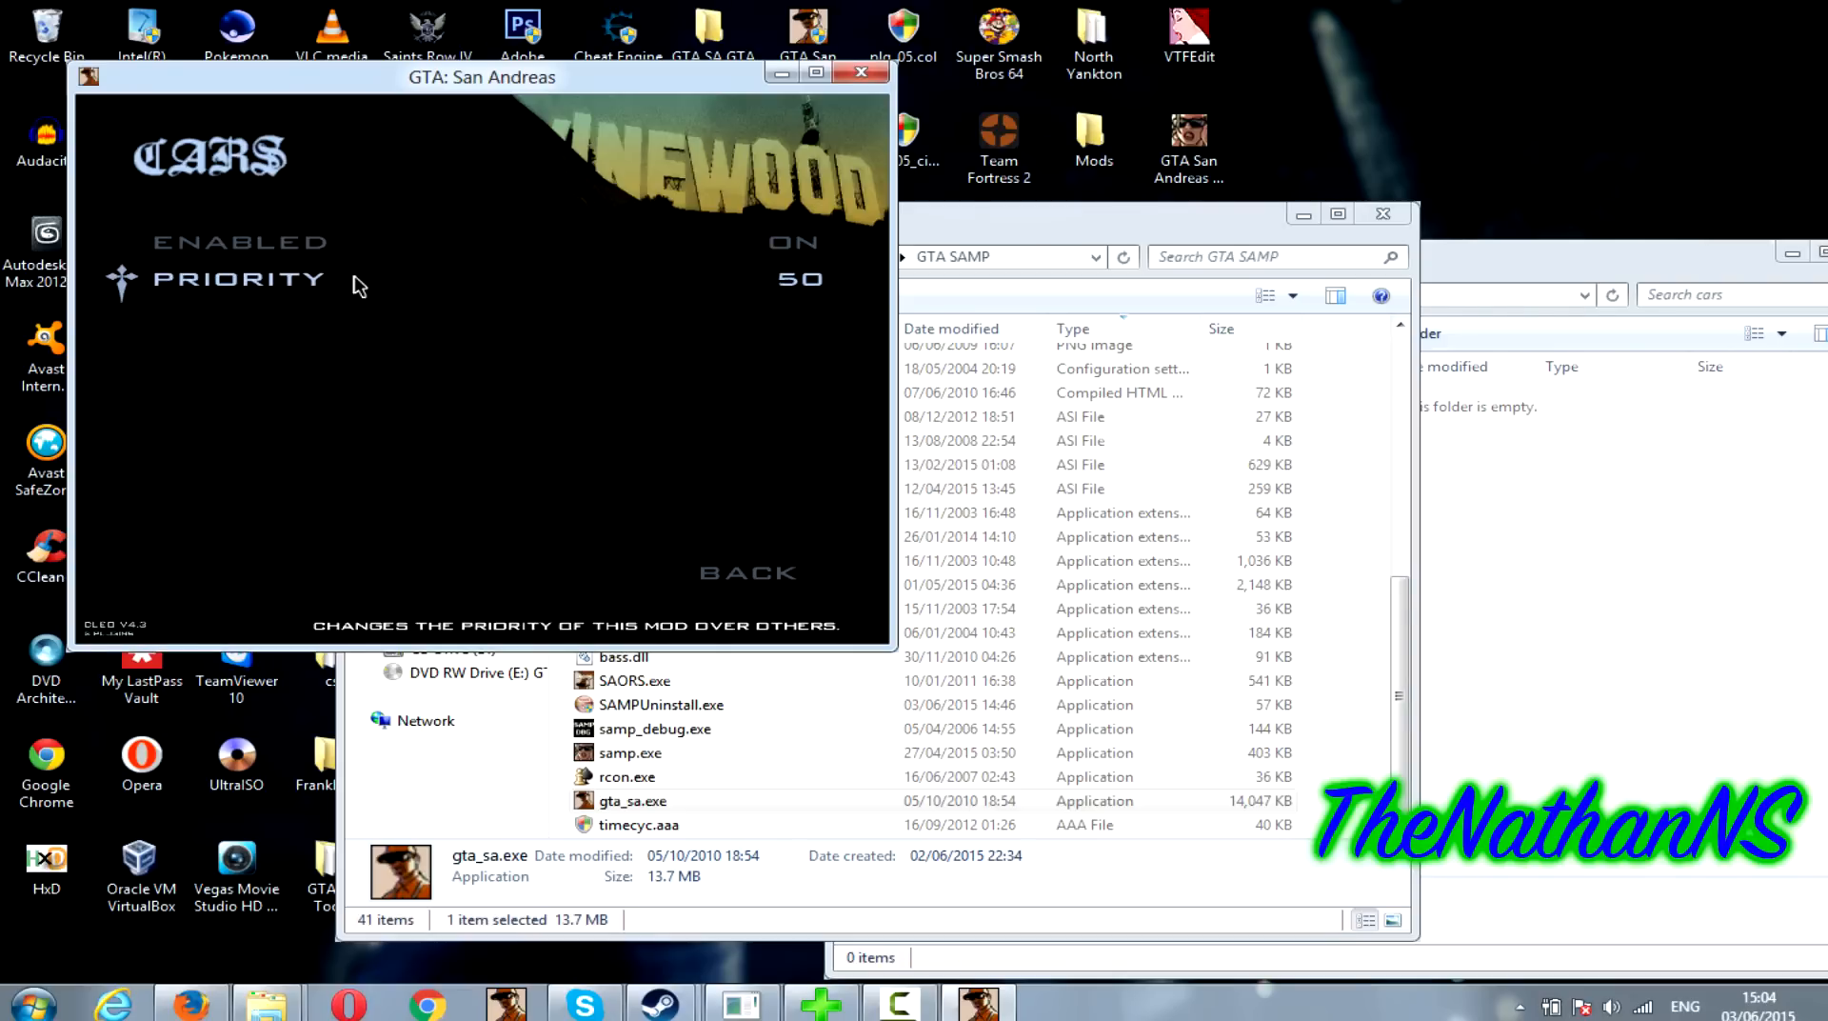
mouse_move(381, 291)
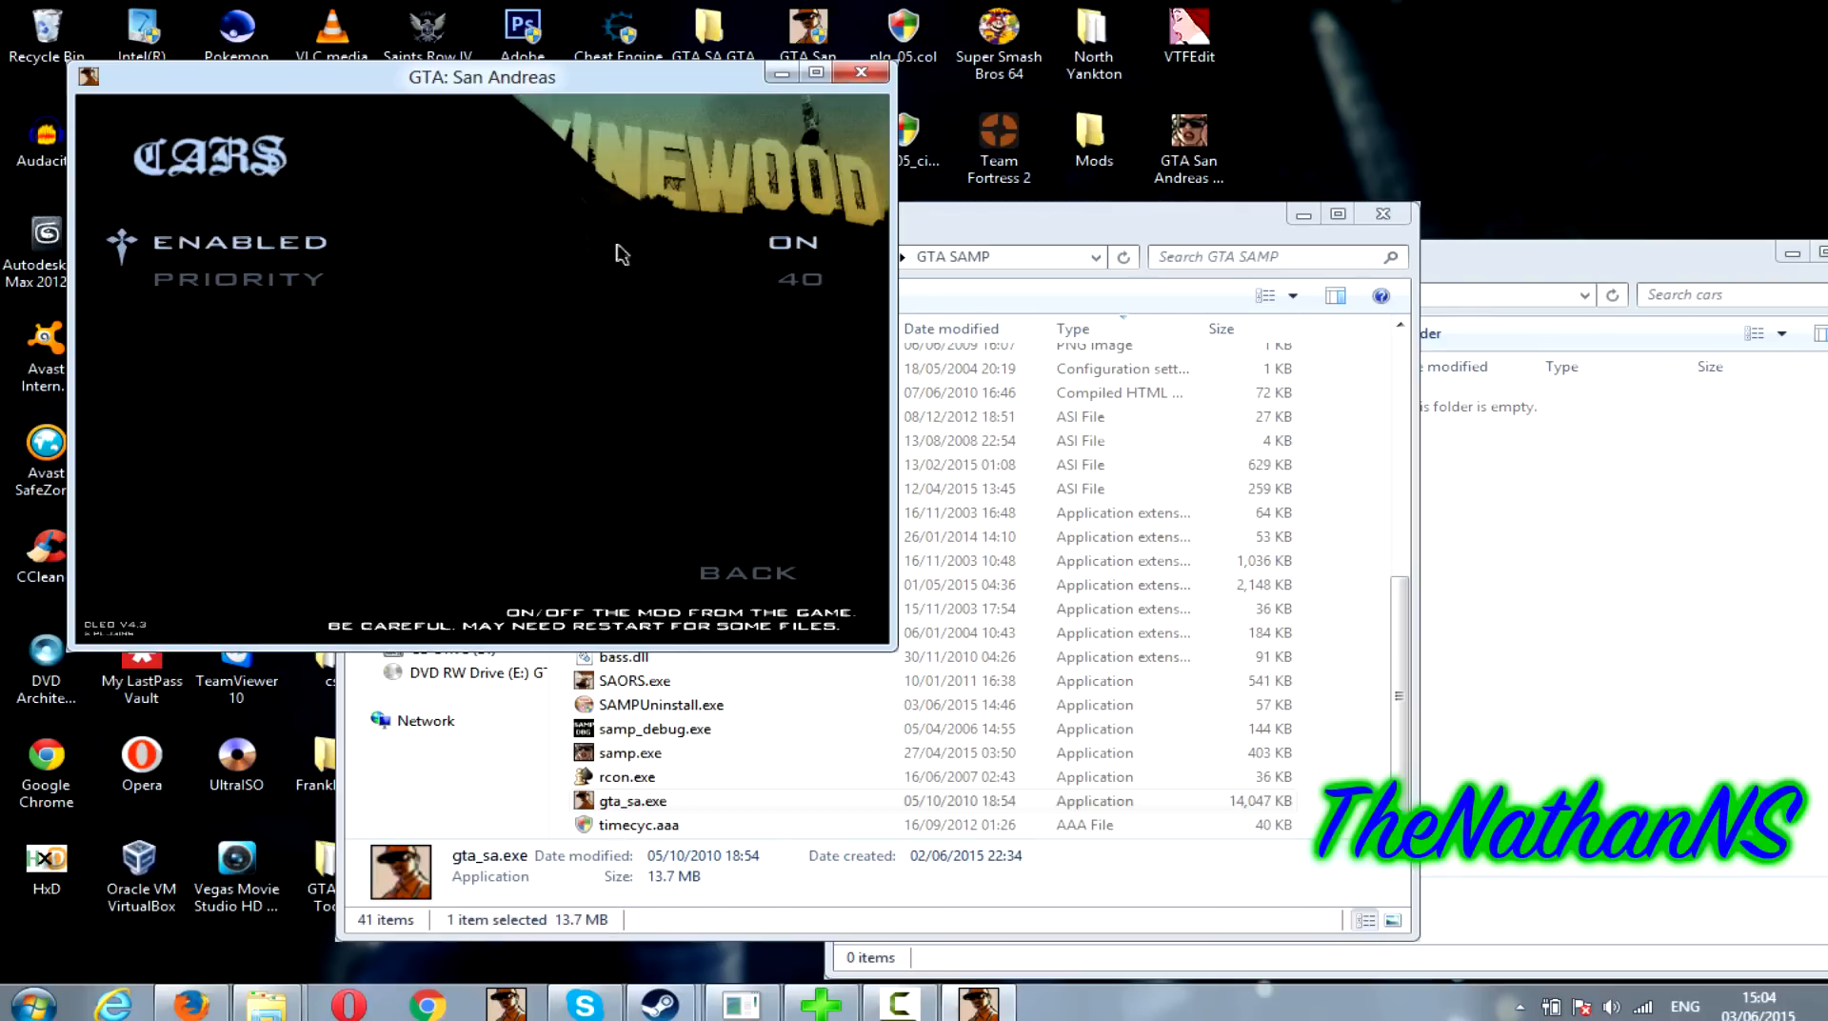
mouse_move(306, 150)
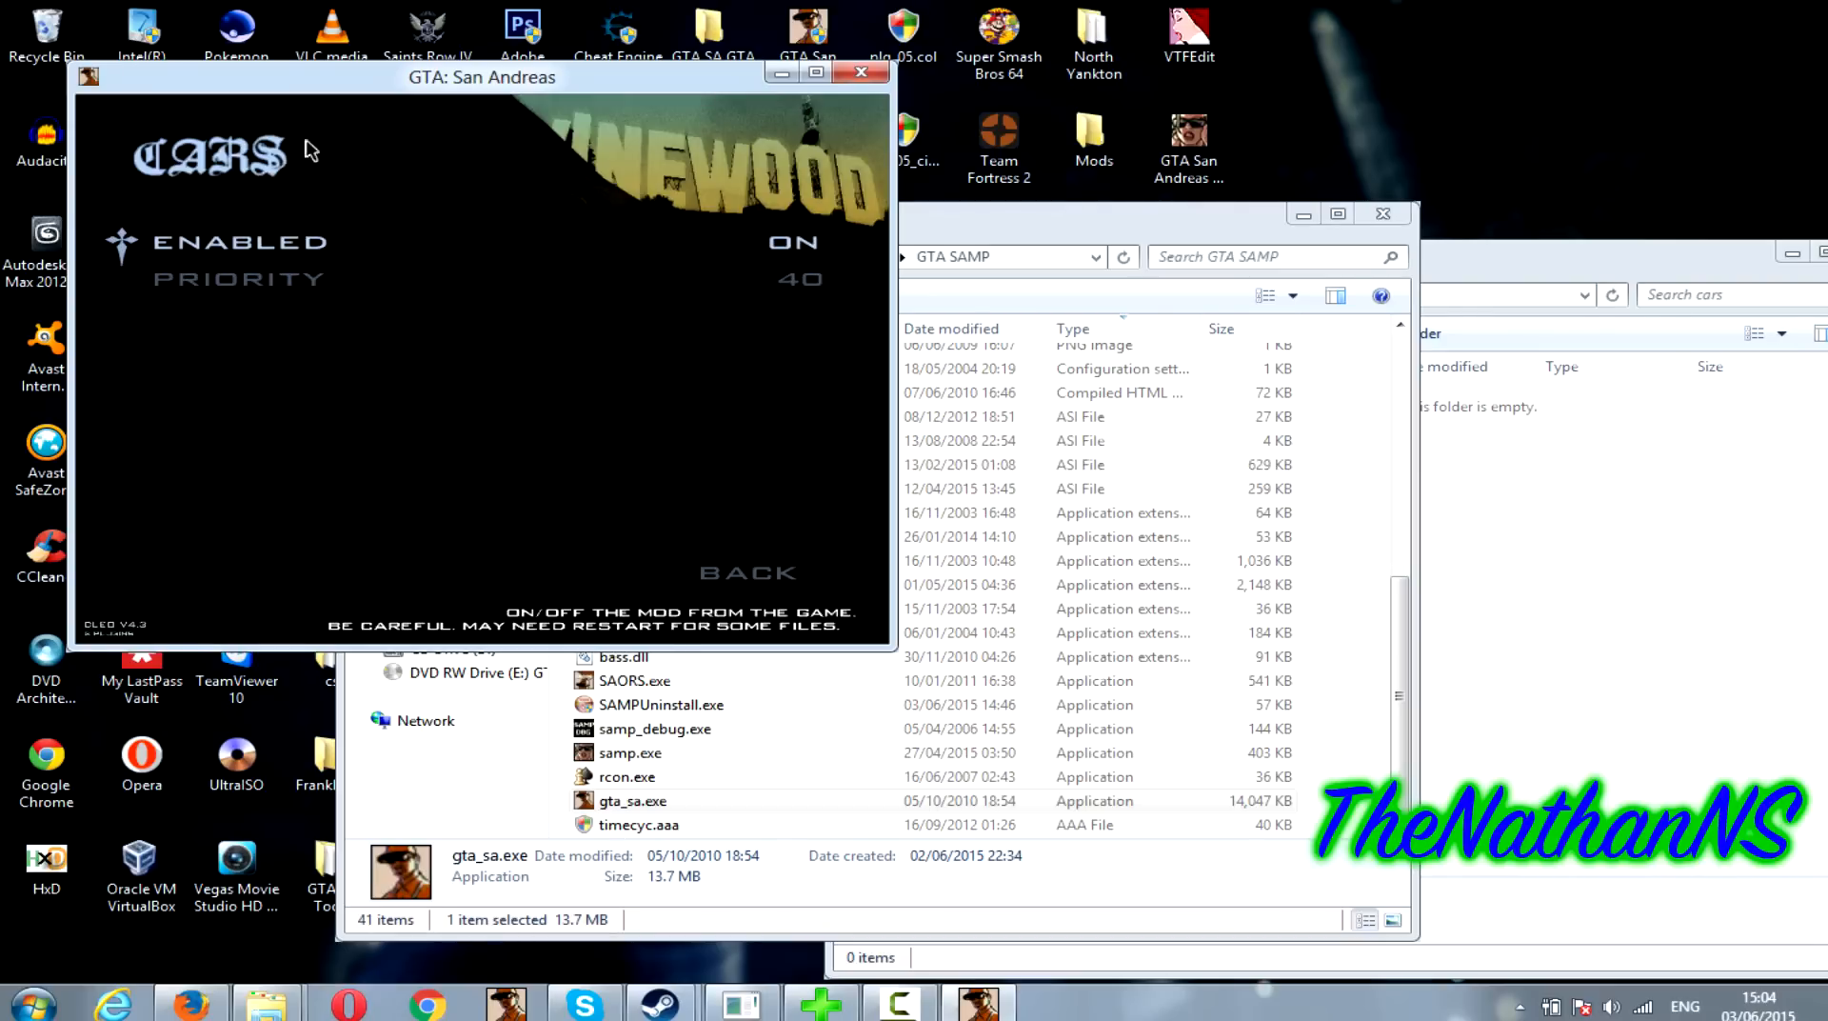